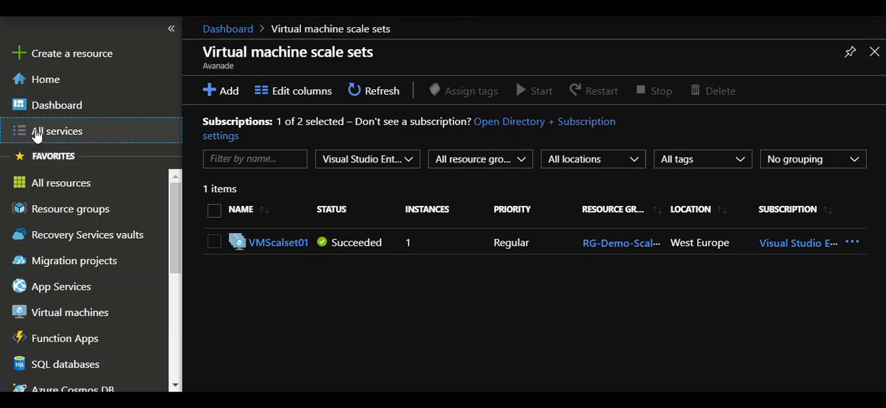
Navigate via All services search 'scal' to the Virtual machine scale sets list.
{"action": "left_click", "coordinate": [57, 130]}
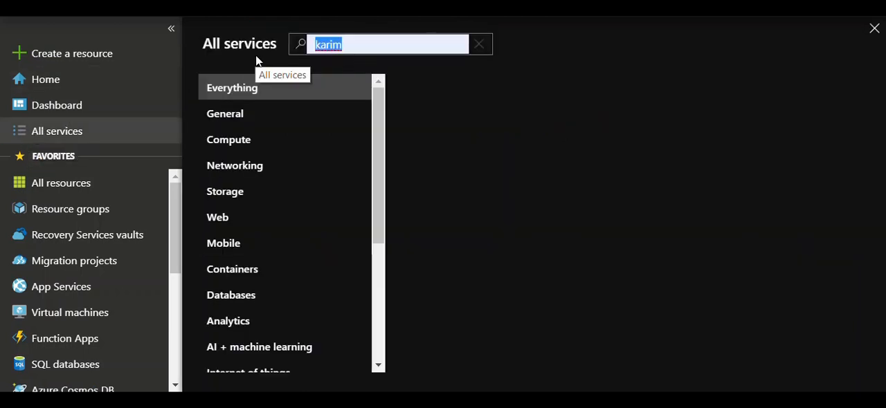
{"action": "type", "text": "scal"}
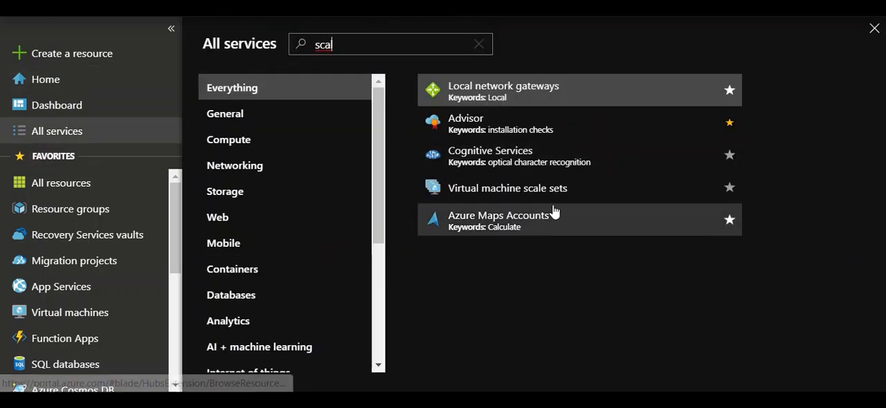
{"action": "left_click", "coordinate": [507, 188]}
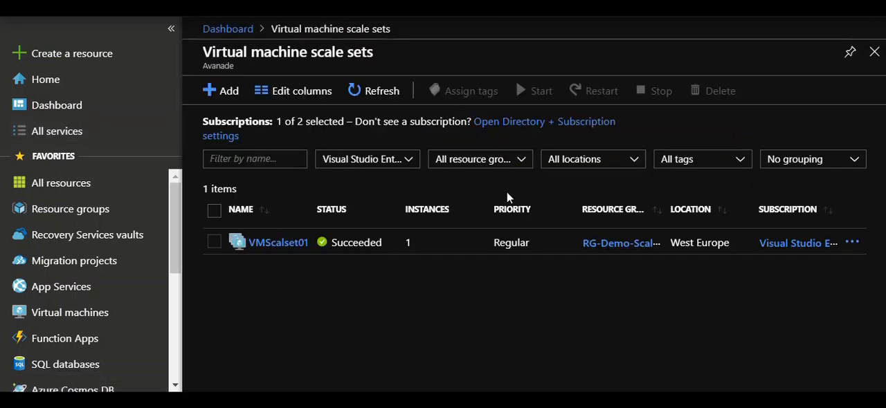
{"action": "mouse_move", "coordinate": [280, 288]}
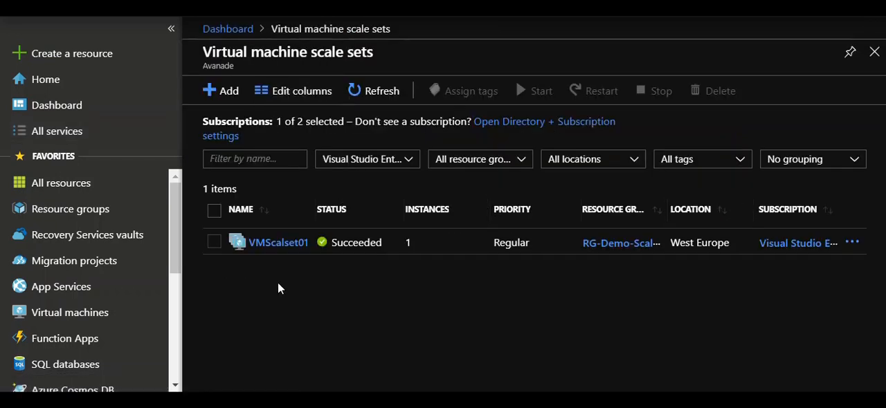
{"action": "mouse_move", "coordinate": [274, 282]}
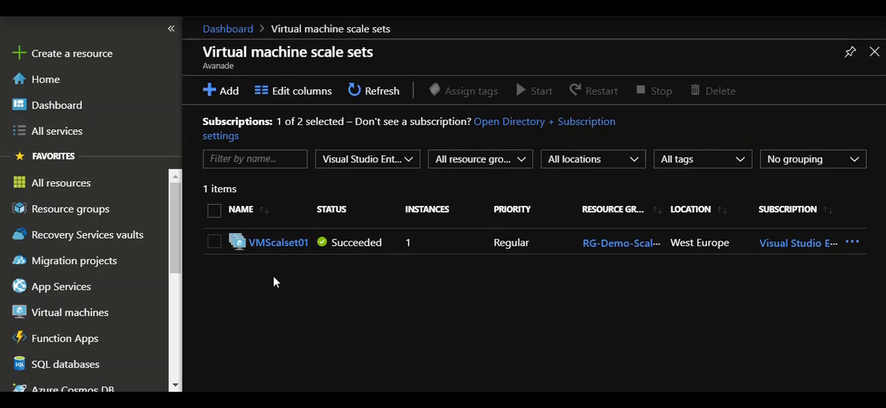
{"action": "mouse_move", "coordinate": [274, 280]}
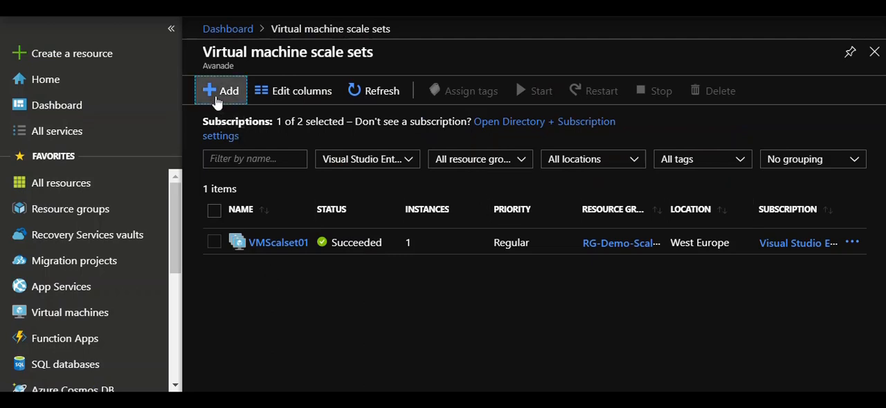
Start a new scale set and review the Create form's default instance and disk settings.
{"action": "left_click", "coordinate": [220, 92]}
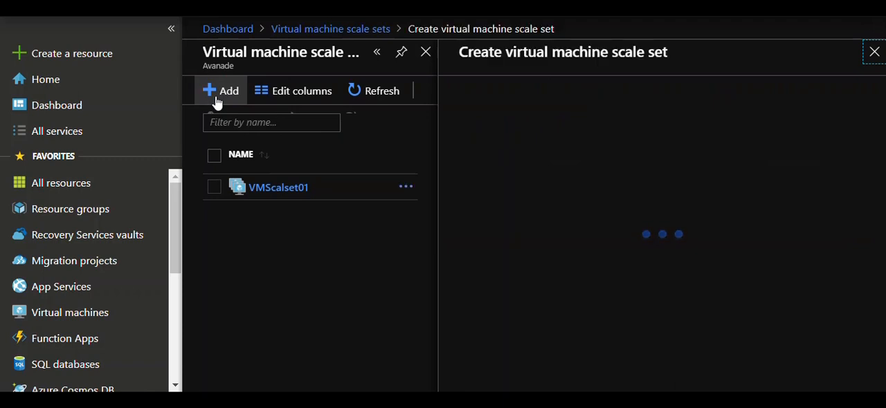
{"action": "left_click", "coordinate": [228, 92]}
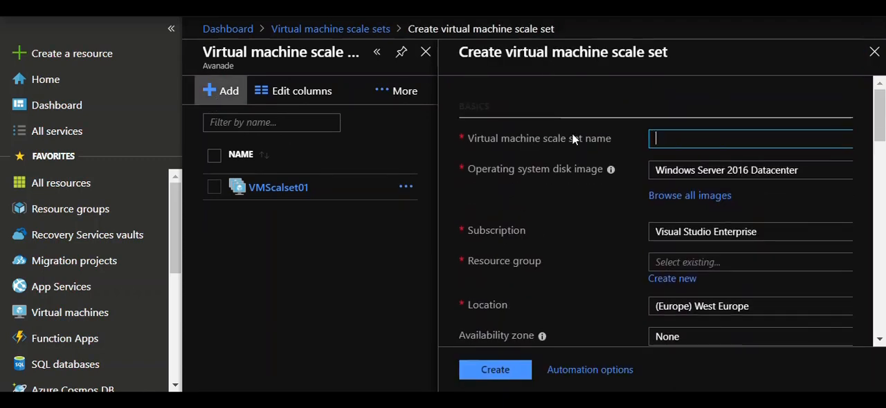
{"action": "mouse_move", "coordinate": [690, 144]}
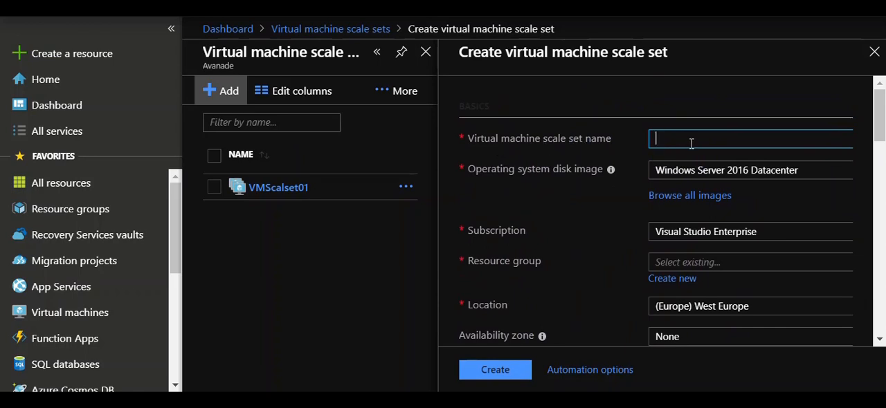
{"action": "scroll", "scroll_direction": "down", "scroll_amount": 3}
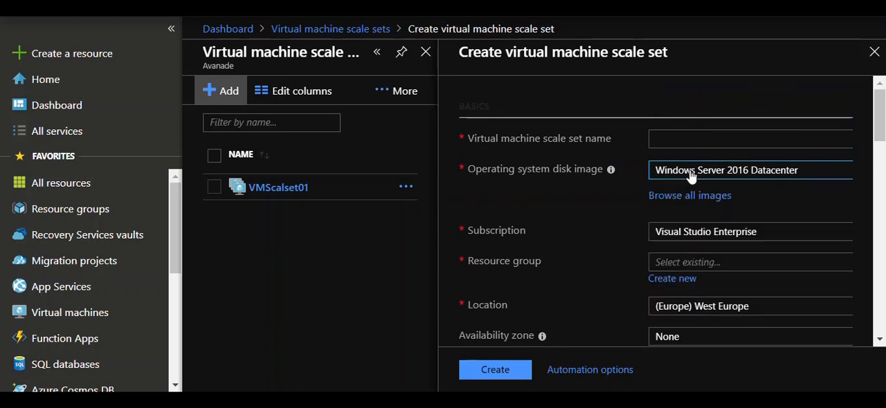
{"action": "scroll", "scroll_direction": "down", "scroll_amount": 3}
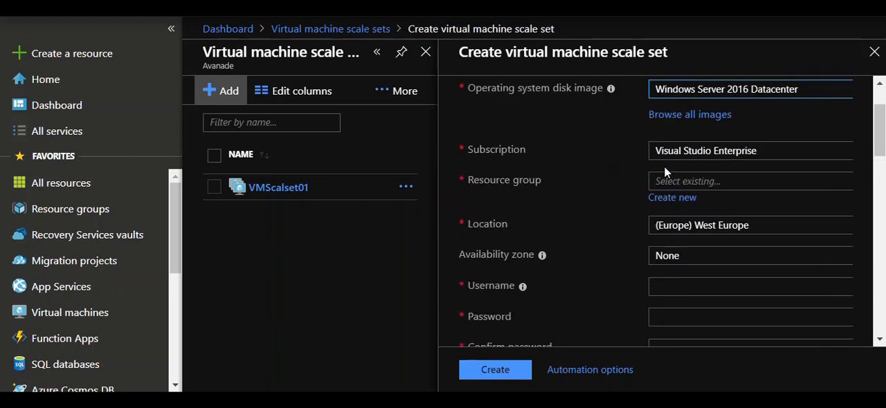
{"action": "scroll", "scroll_direction": "down", "scroll_amount": 3}
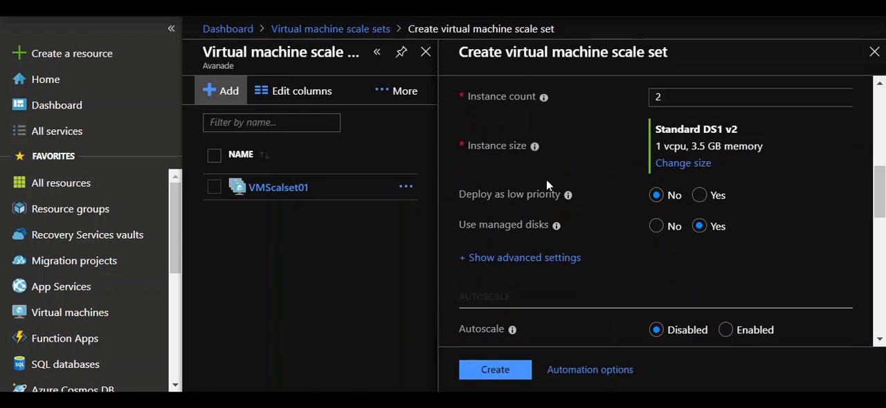
{"action": "mouse_move", "coordinate": [568, 194]}
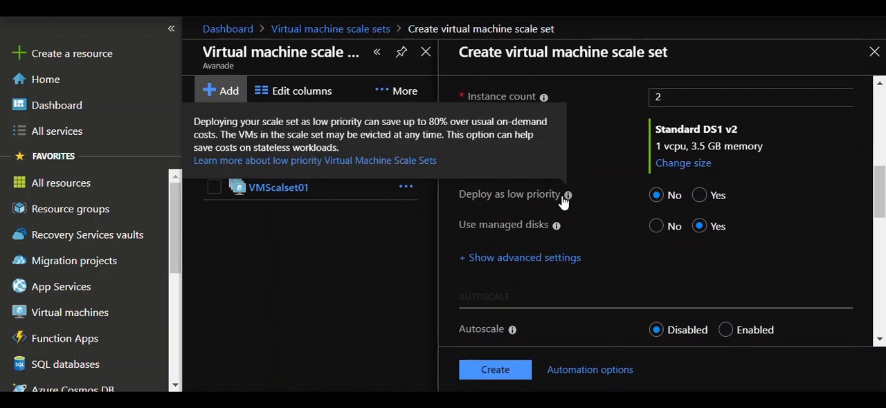
{"action": "mouse_move", "coordinate": [556, 224]}
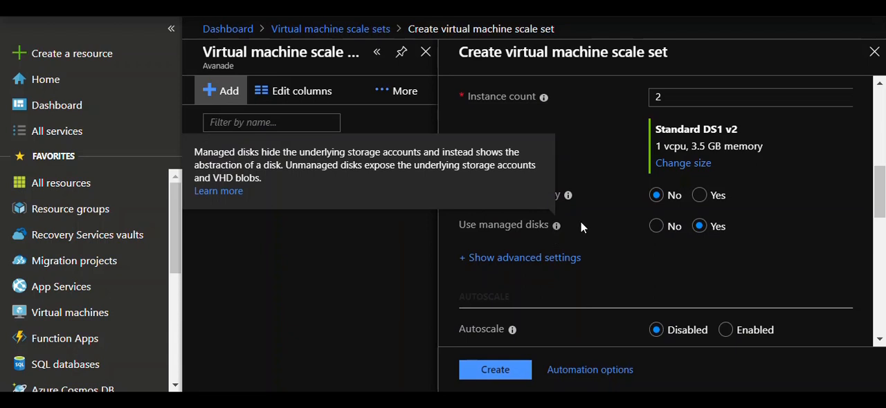
Show and hide the advanced settings, then bring the Autoscale section into view.
{"action": "left_click", "coordinate": [523, 257]}
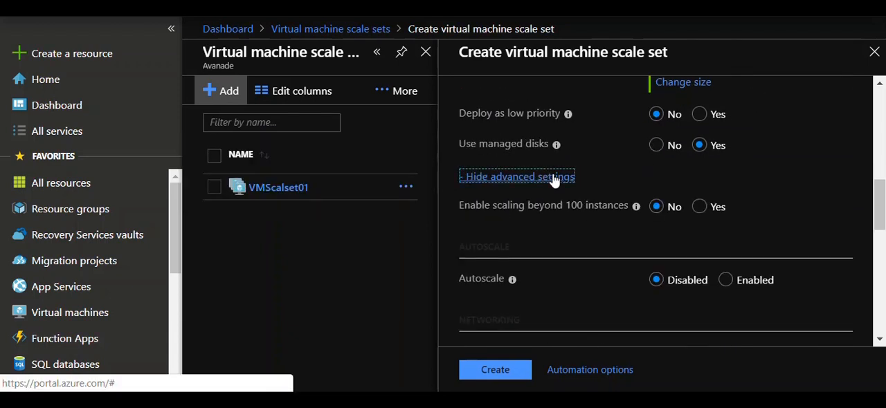
{"action": "left_click", "coordinate": [516, 177]}
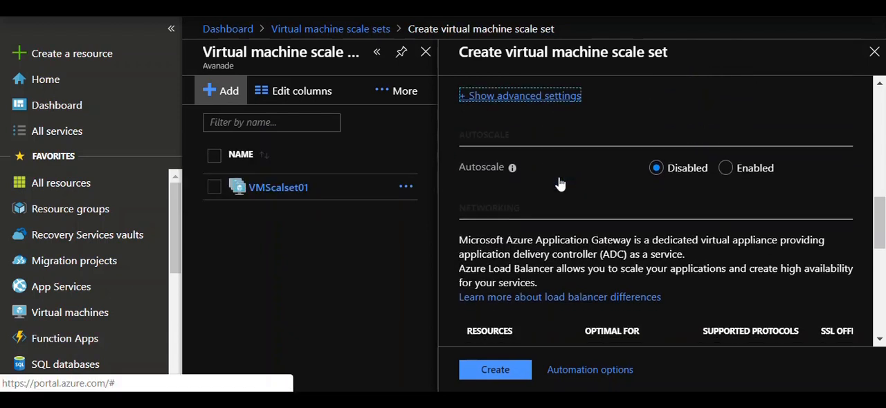
{"action": "mouse_move", "coordinate": [561, 181]}
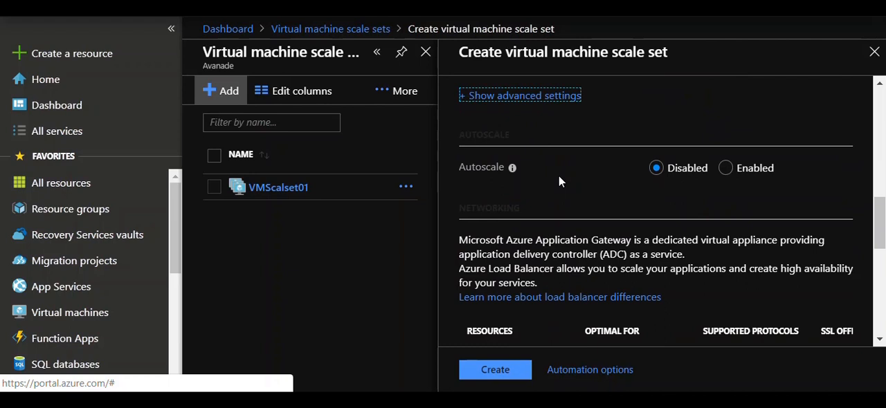
{"action": "scroll", "scroll_direction": "down", "scroll_amount": 3}
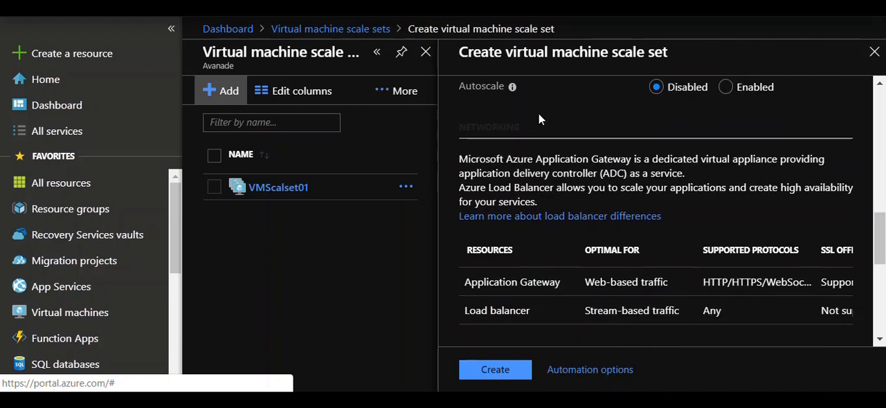
{"action": "mouse_move", "coordinate": [546, 133]}
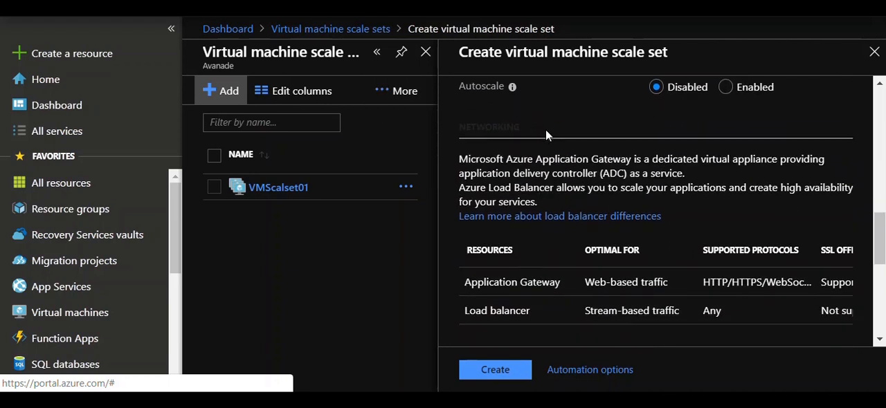
{"action": "scroll", "scroll_direction": "up", "scroll_amount": 3}
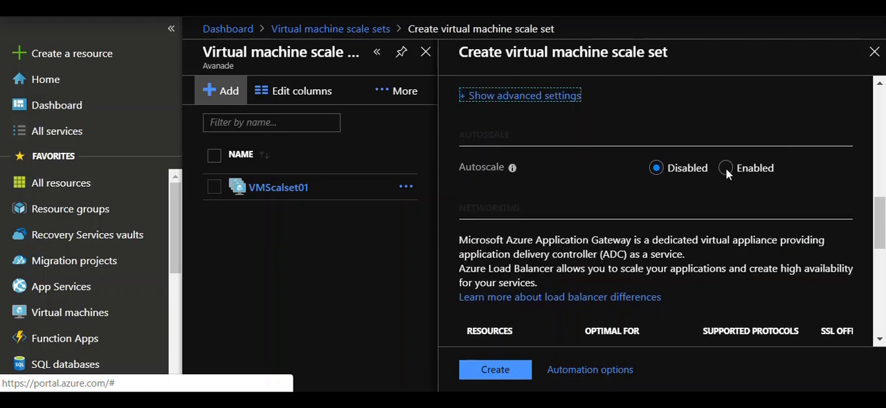
Enable Autoscale with minimum 1 and maximum 2 VMs, reaching the 75% CPU scale-out threshold.
{"action": "left_click", "coordinate": [725, 168]}
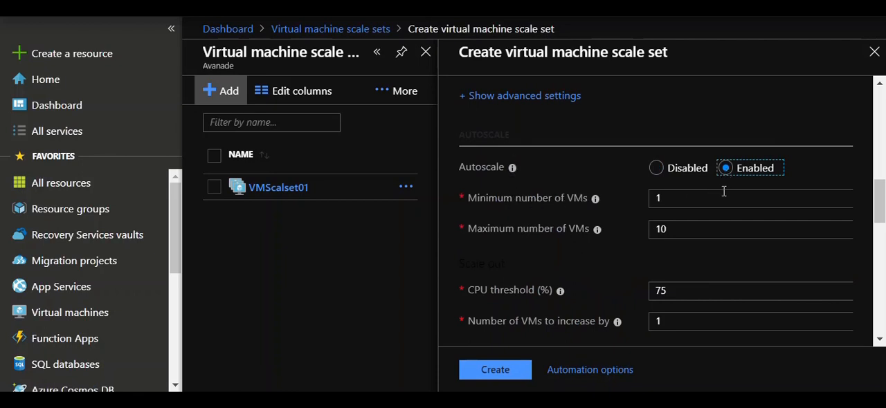
{"action": "left_click", "coordinate": [750, 198]}
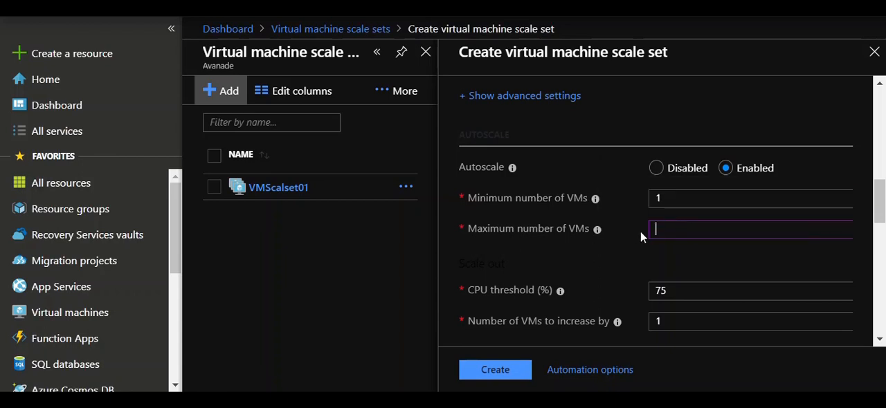
{"action": "type", "text": "2"}
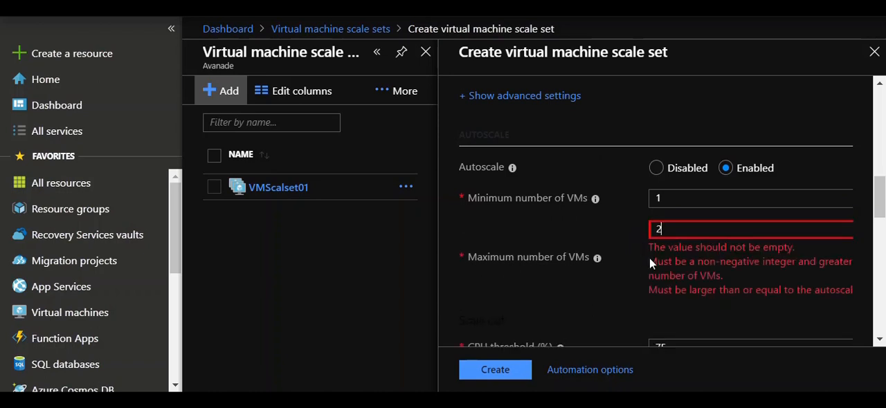
{"action": "scroll", "scroll_direction": "down", "scroll_amount": 3}
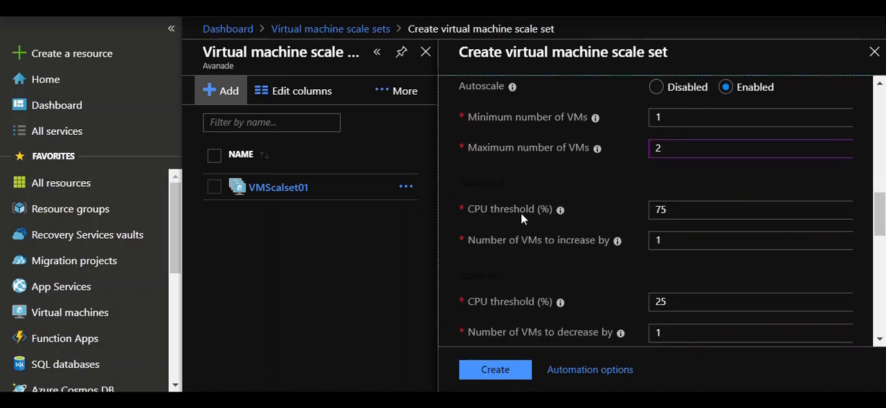
{"action": "mouse_move", "coordinate": [560, 209]}
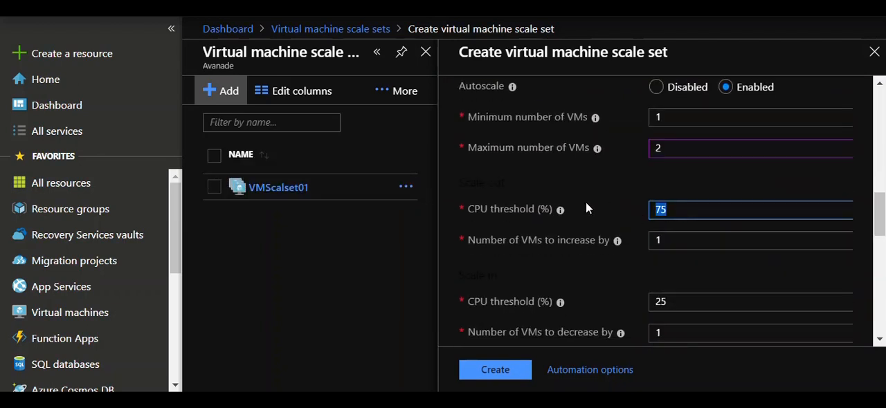
{"action": "mouse_move", "coordinate": [559, 209]}
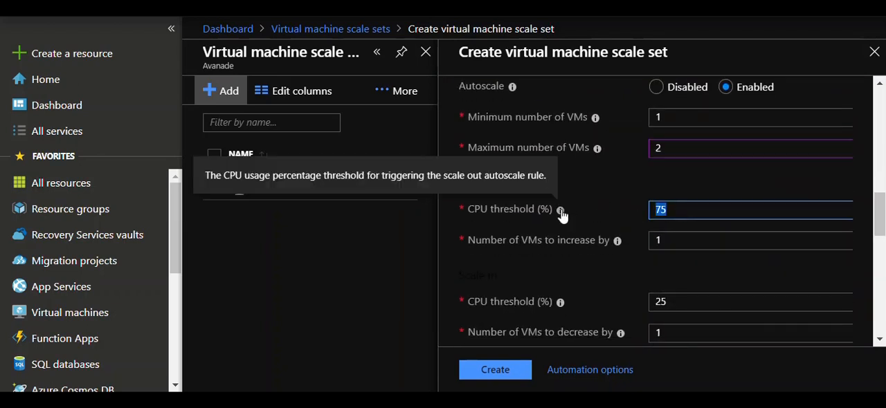
Set scale-out to add 1 VM above 75% CPU and scale-in to remove 1 VM below 25%.
{"action": "scroll", "scroll_direction": "down", "scroll_amount": 3}
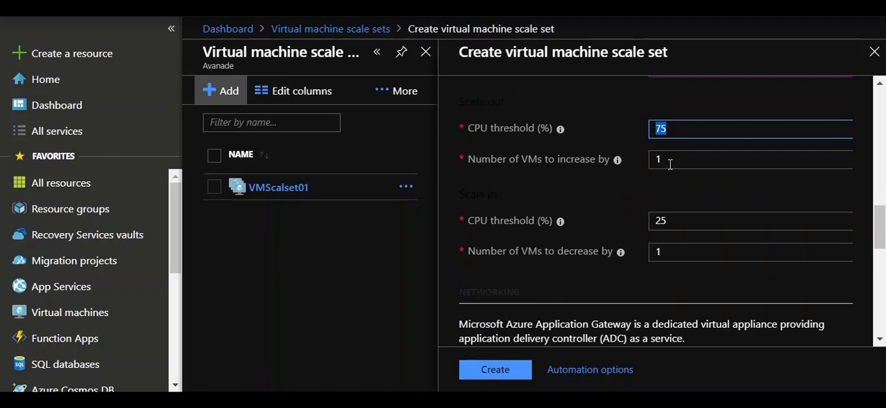
{"action": "left_click", "coordinate": [750, 159]}
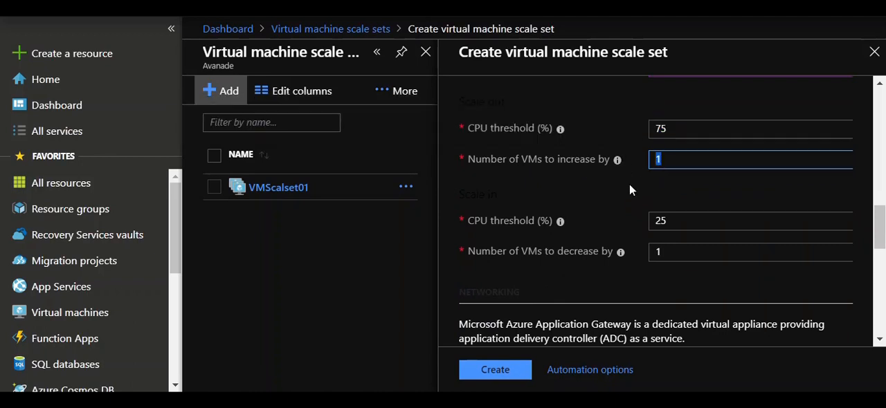
{"action": "mouse_move", "coordinate": [630, 190]}
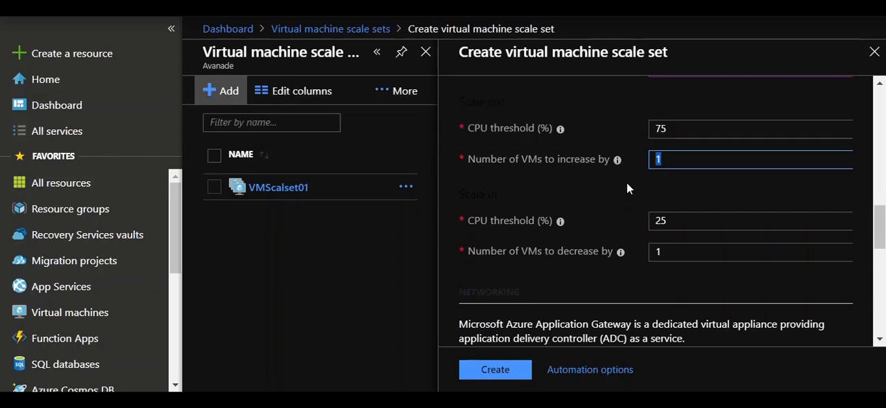
{"action": "type", "text": "2"}
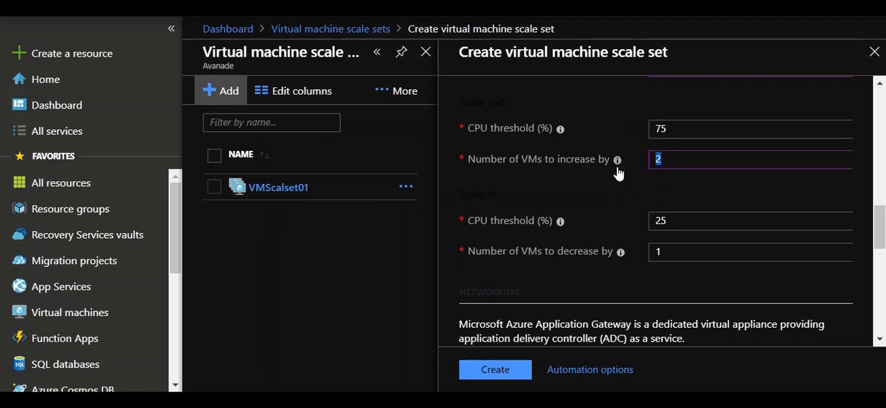
{"action": "type", "text": "1"}
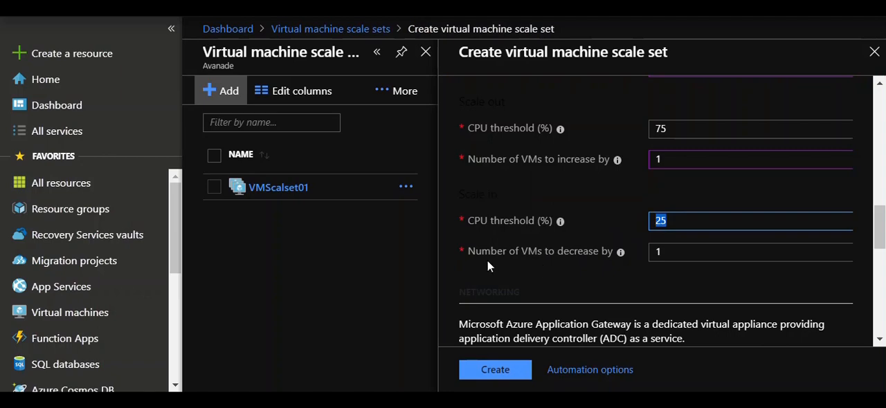
{"action": "left_click", "coordinate": [750, 252]}
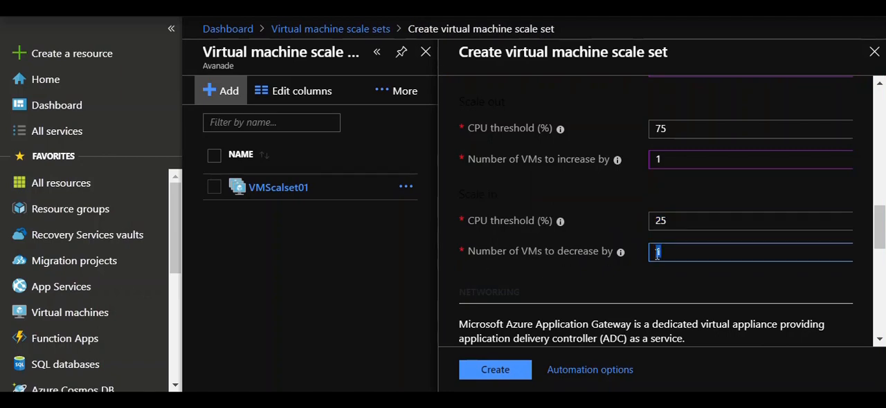
{"action": "scroll", "scroll_direction": "down", "scroll_amount": 3}
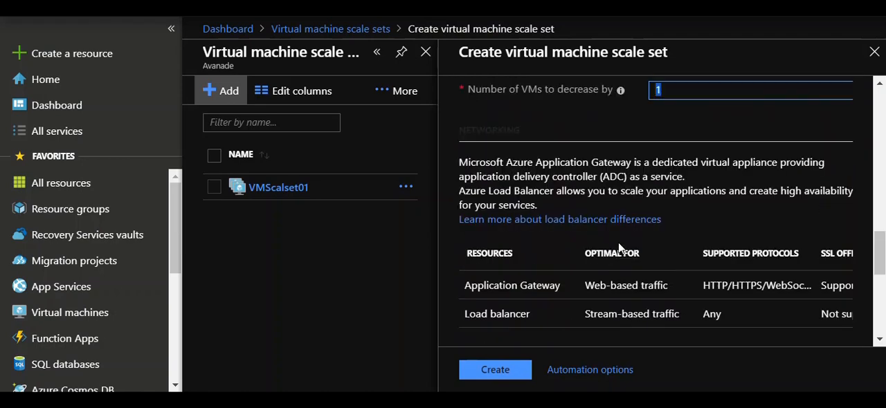
{"action": "mouse_move", "coordinate": [614, 248]}
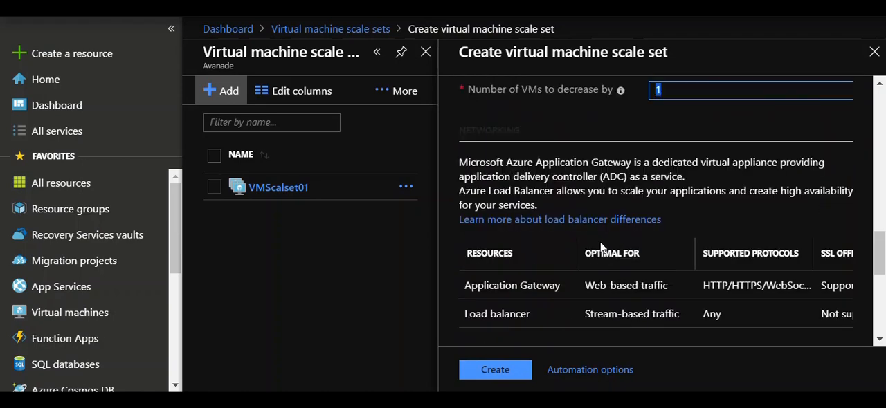
{"action": "mouse_move", "coordinate": [592, 251]}
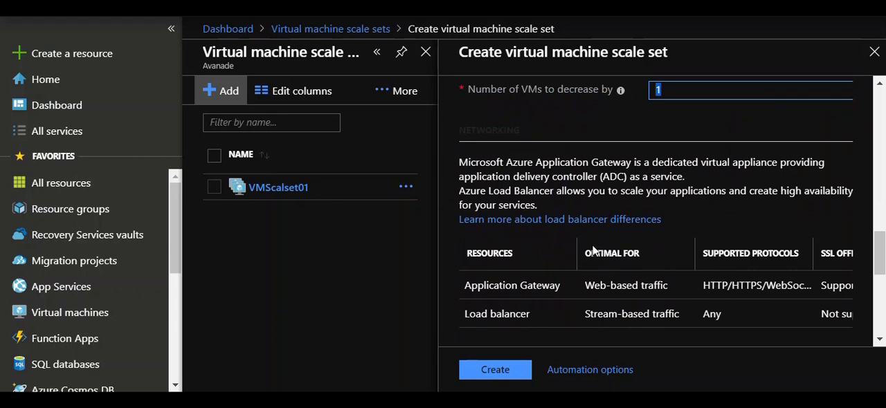
Reach the Networking section and choose None for load balancing.
{"action": "scroll", "scroll_direction": "down", "scroll_amount": 3}
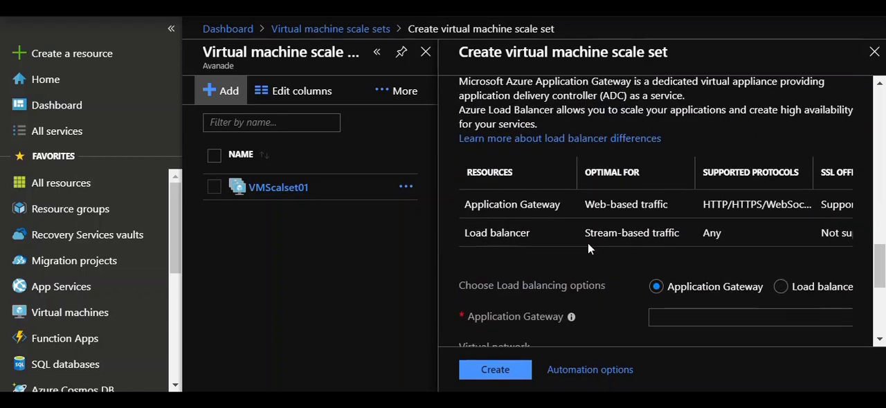
{"action": "scroll", "scroll_direction": "down", "scroll_amount": 3}
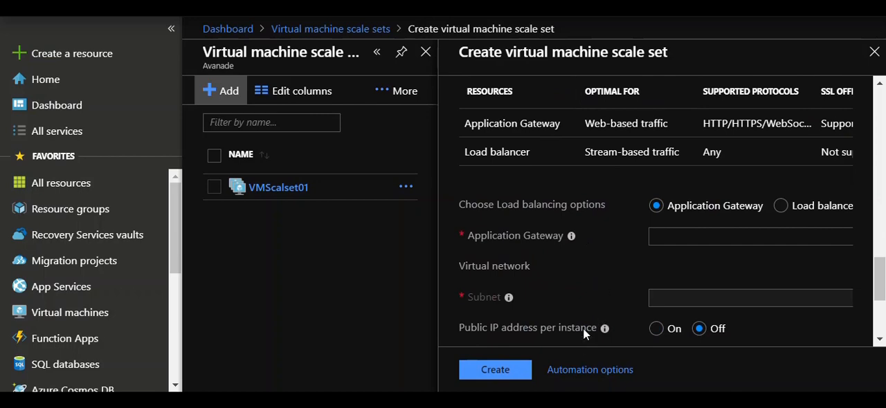
{"action": "scroll", "scroll_direction": "down", "scroll_amount": 3}
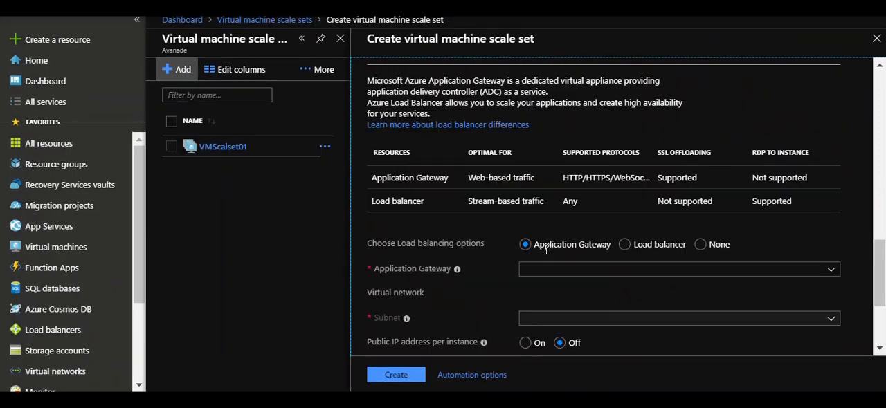
{"action": "left_click", "coordinate": [700, 243]}
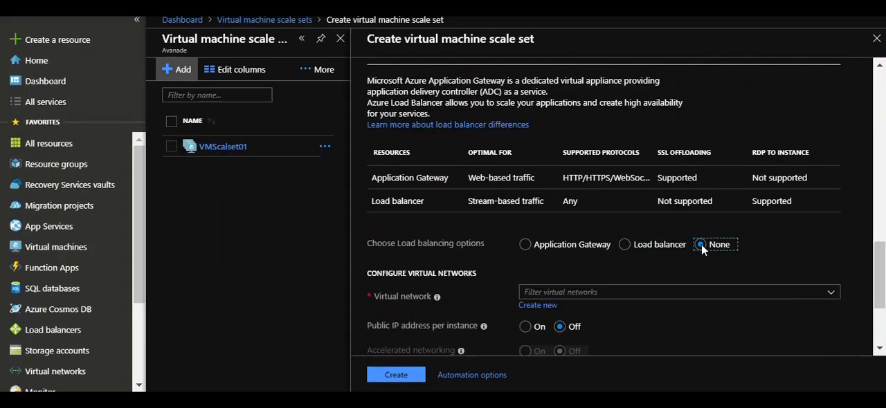
Compare Load balancer and Application Gateway options, then settle on None, showing virtual network fields.
{"action": "left_click", "coordinate": [700, 244]}
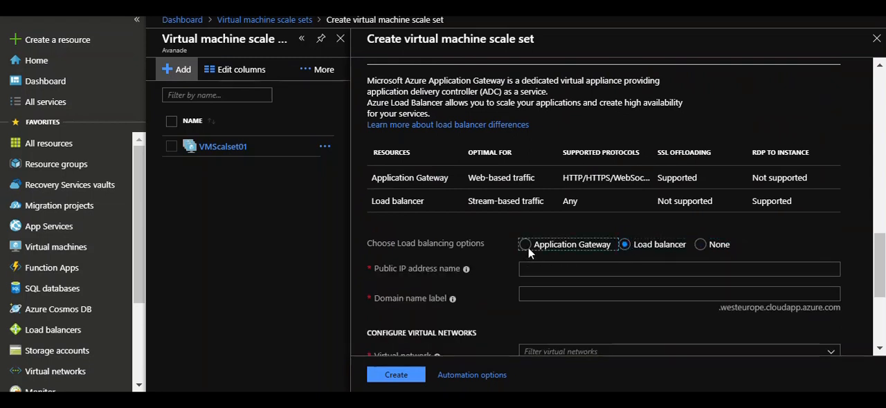
{"action": "left_click", "coordinate": [525, 243]}
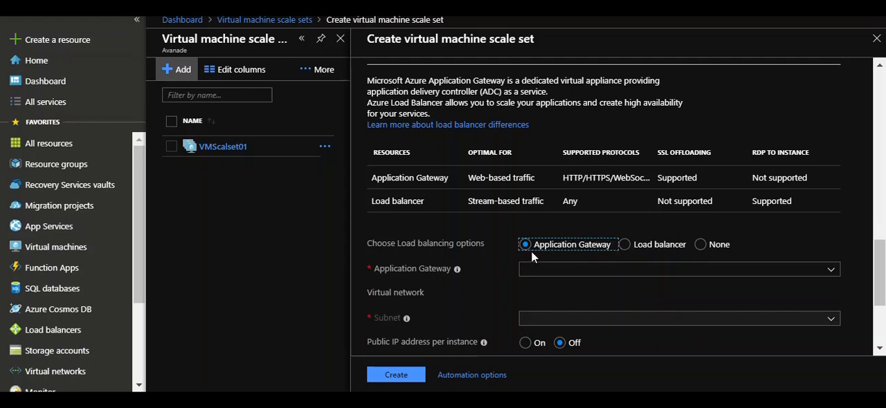
{"action": "left_click", "coordinate": [622, 243]}
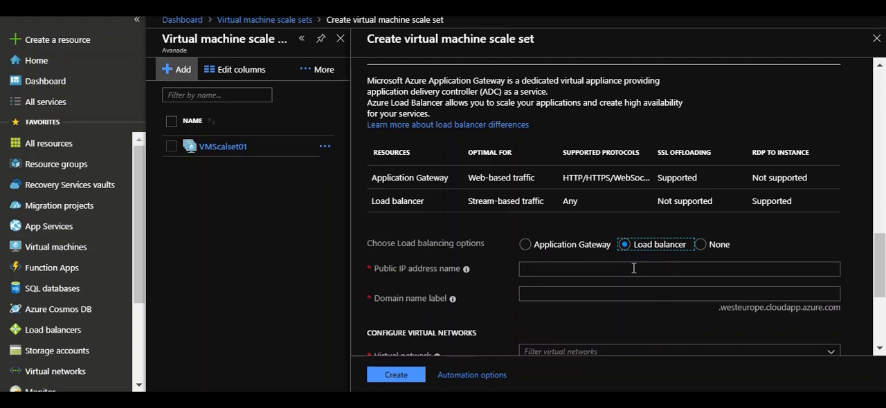
{"action": "mouse_move", "coordinate": [630, 255]}
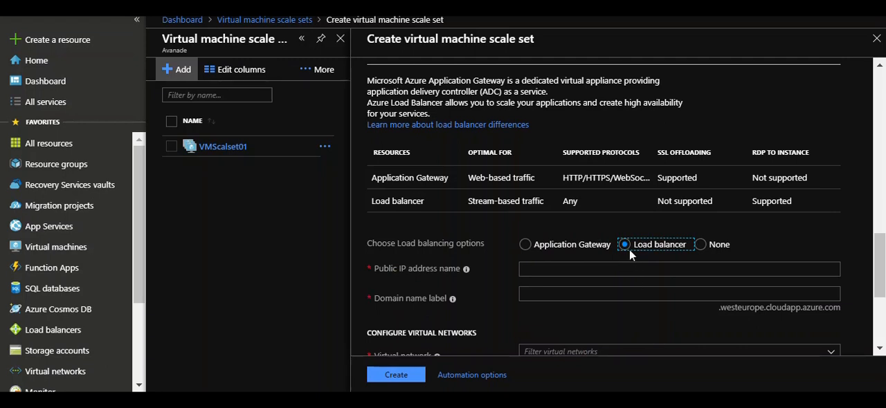
{"action": "left_click", "coordinate": [700, 244]}
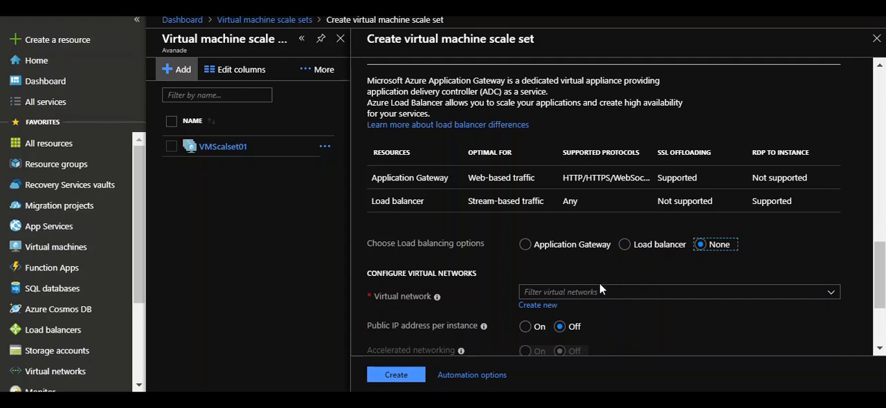
{"action": "mouse_move", "coordinate": [581, 307]}
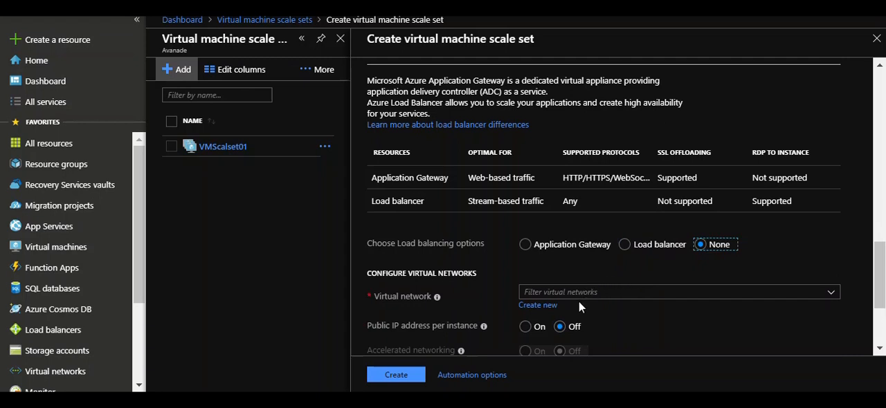
{"action": "mouse_move", "coordinate": [579, 308]}
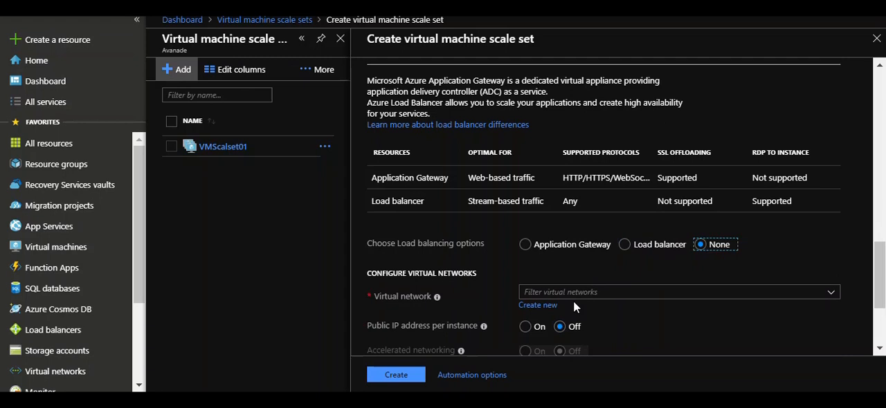
{"action": "scroll", "scroll_direction": "down", "scroll_amount": 3}
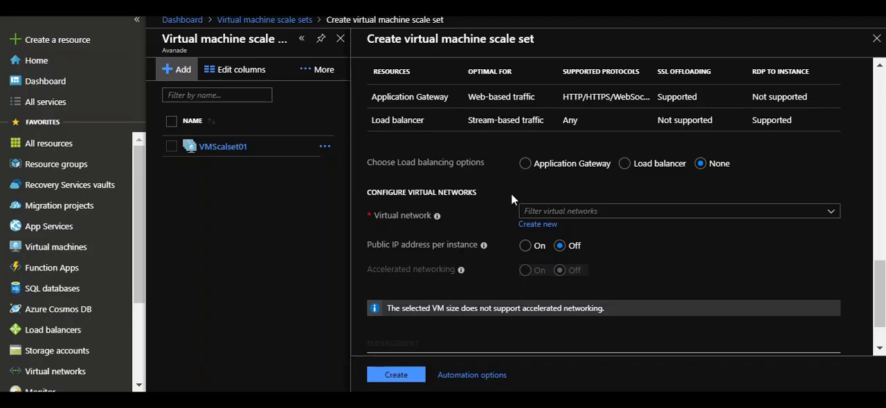
{"action": "scroll", "scroll_direction": "down", "scroll_amount": 3}
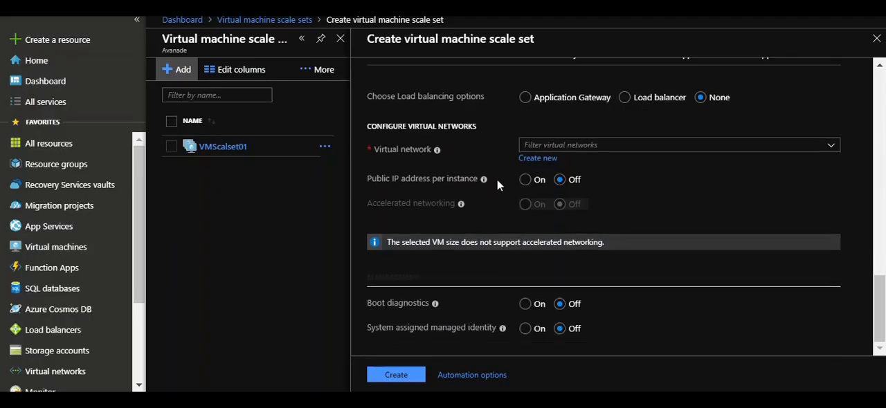
{"action": "mouse_move", "coordinate": [437, 149]}
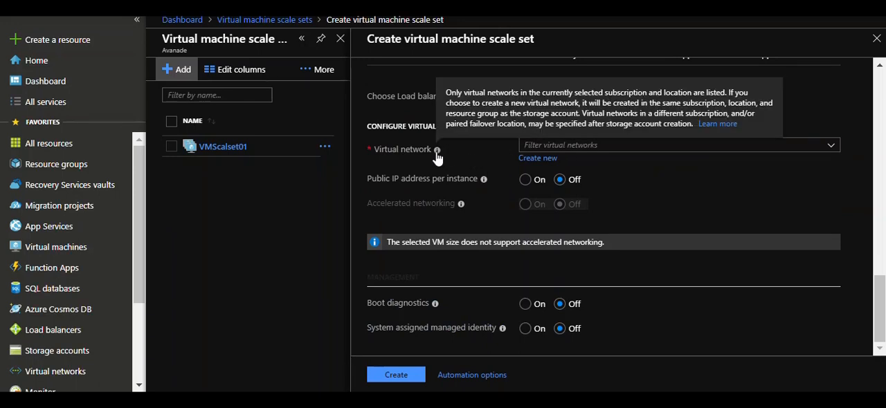
{"action": "left_click", "coordinate": [678, 144]}
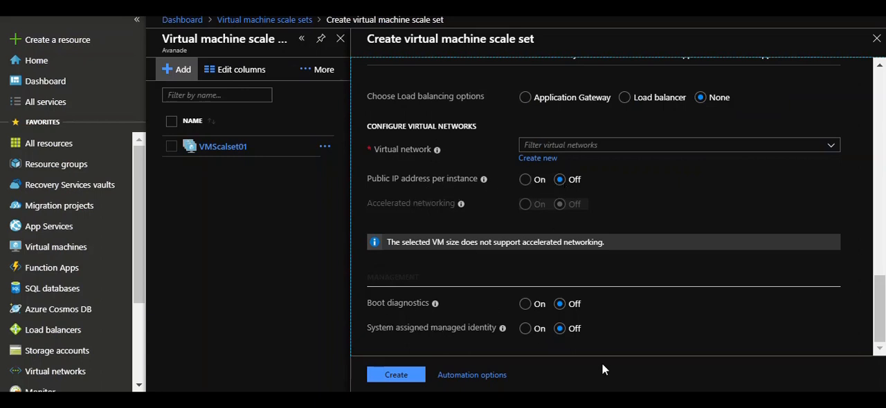
Discard the unfinished Create form, then start the existing VMScalset01 scale set from its overview.
{"action": "left_click", "coordinate": [876, 39]}
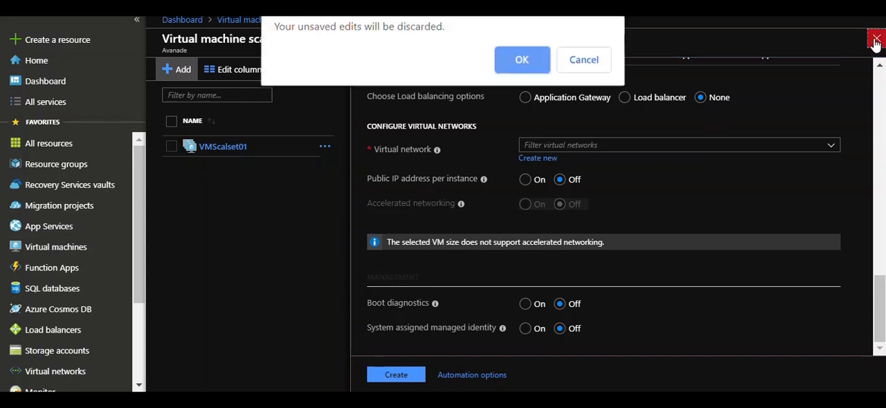
{"action": "left_click", "coordinate": [521, 60]}
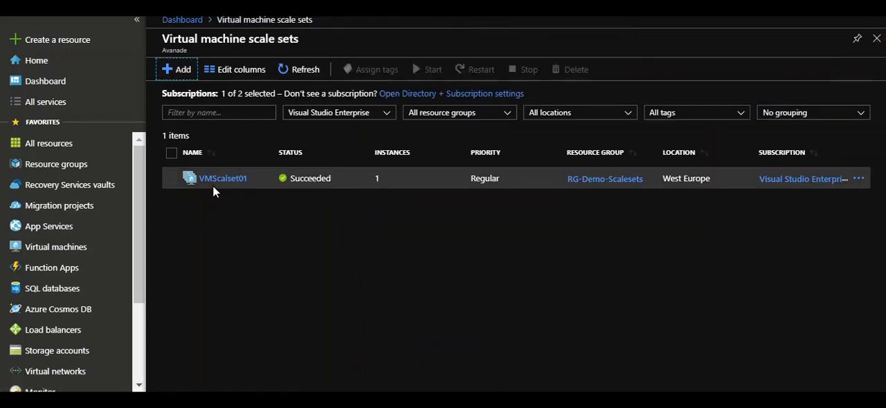
{"action": "left_click", "coordinate": [223, 177]}
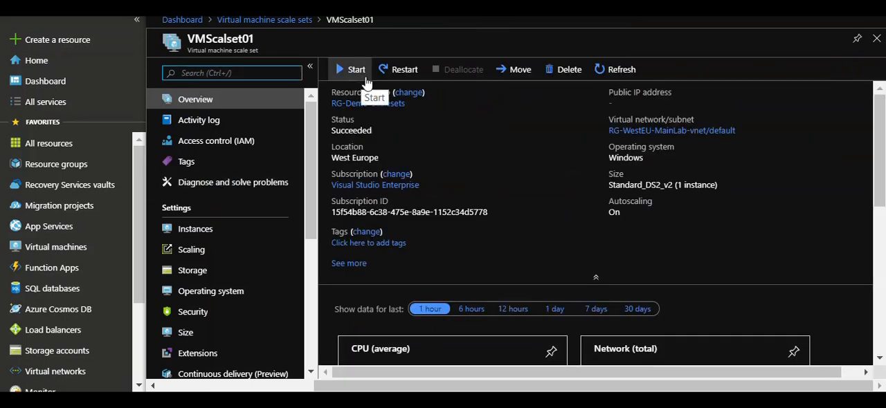
{"action": "left_click", "coordinate": [355, 69]}
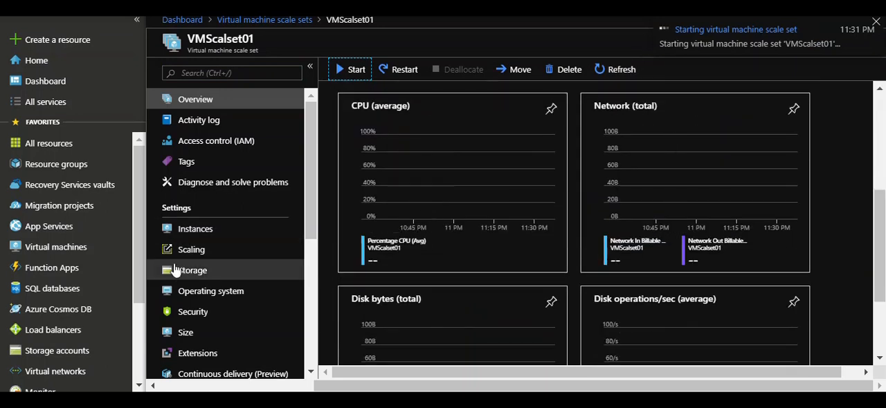
Review VMScalset01's Scaling page: Default profile adds one instance at CPU ≥50%, removes one below 40%.
{"action": "left_click", "coordinate": [191, 249]}
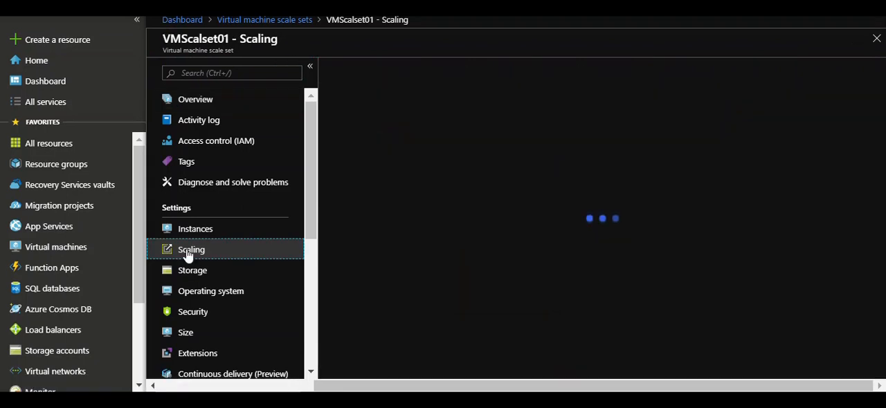
{"action": "left_click", "coordinate": [191, 249]}
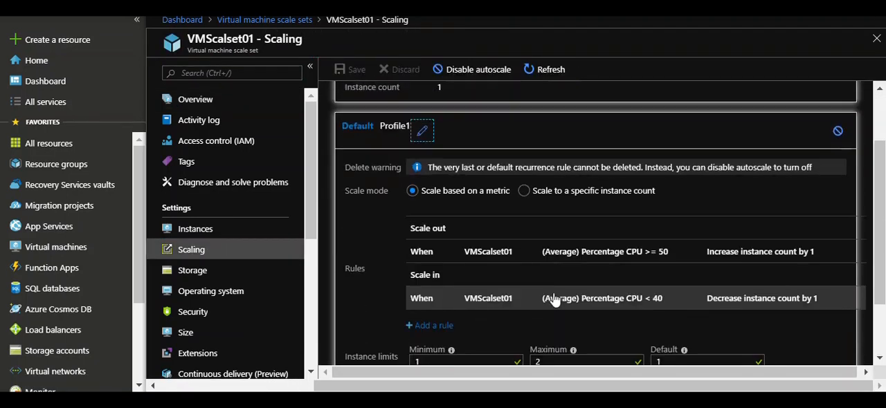
{"action": "scroll", "scroll_direction": "down", "scroll_amount": 3}
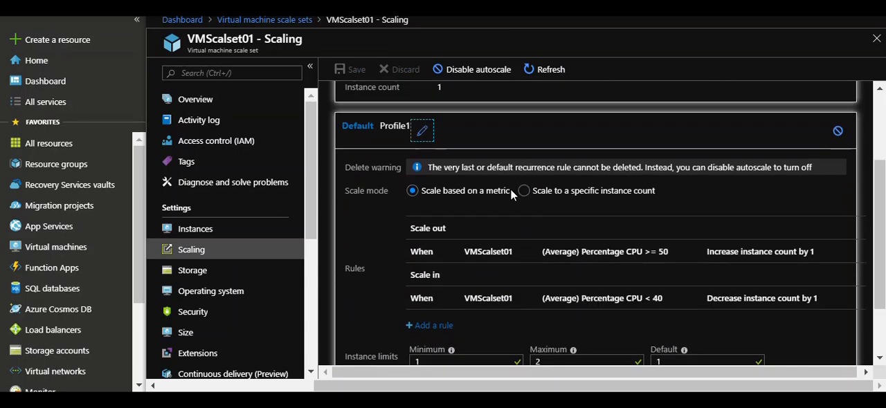
{"action": "scroll", "scroll_direction": "down", "scroll_amount": 3}
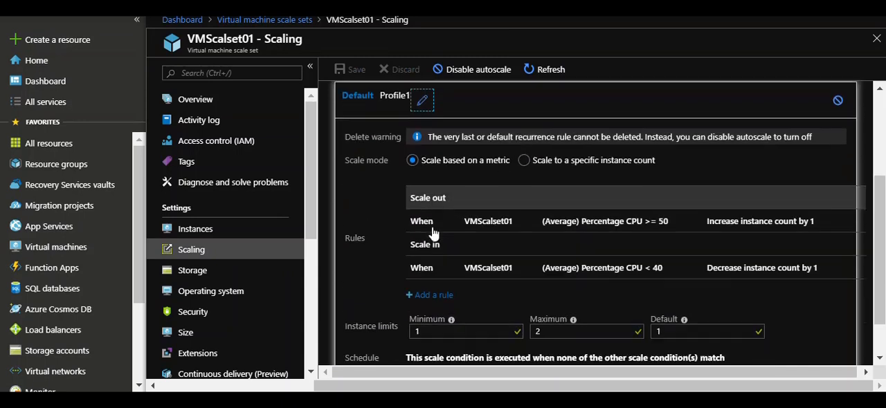
{"action": "scroll", "scroll_direction": "down", "scroll_amount": 3}
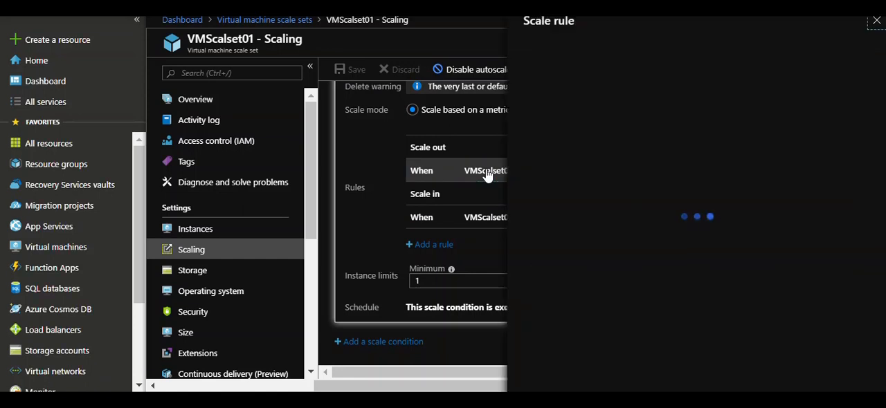
Review the scale-out rule: average Percentage CPU ≥50 for 5 minutes increases the count by 1.
{"action": "left_click", "coordinate": [484, 170]}
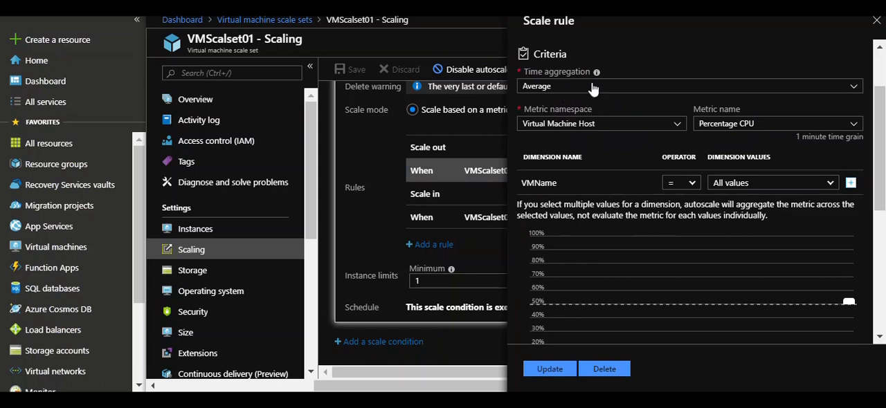
{"action": "mouse_move", "coordinate": [727, 132]}
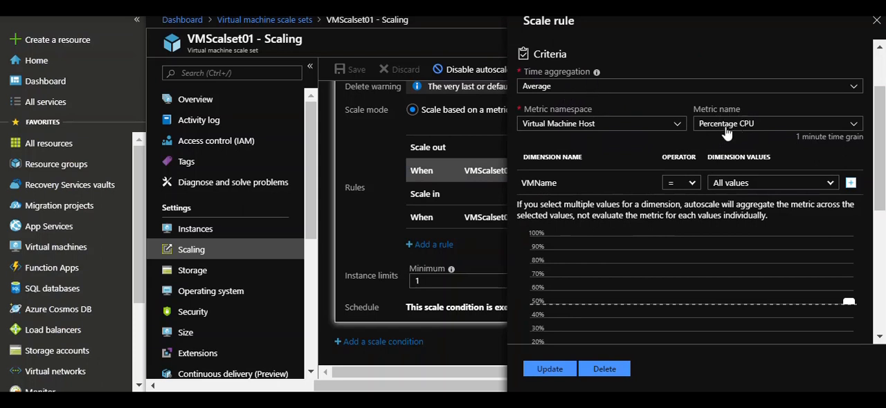
{"action": "mouse_move", "coordinate": [752, 136]}
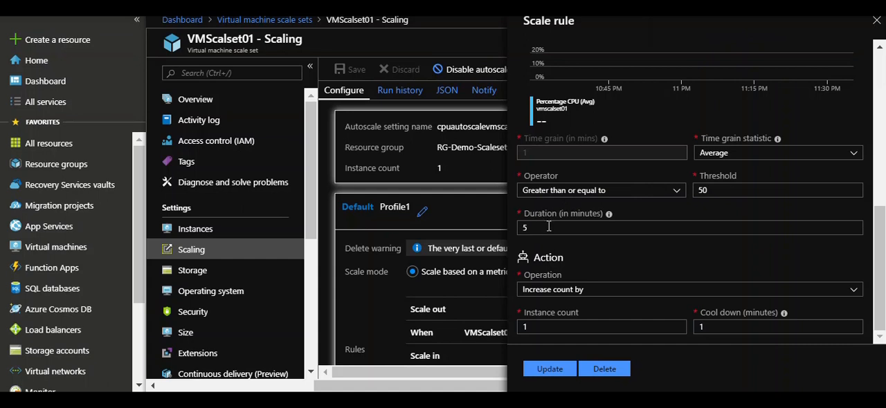
{"action": "mouse_move", "coordinate": [534, 205]}
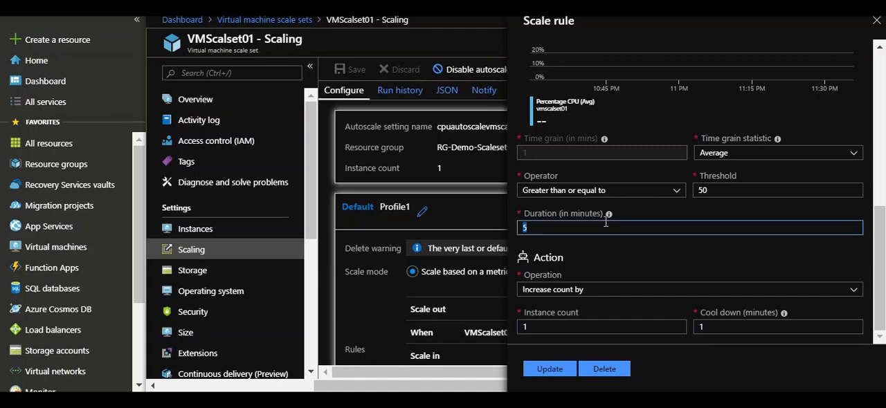
{"action": "mouse_move", "coordinate": [643, 222]}
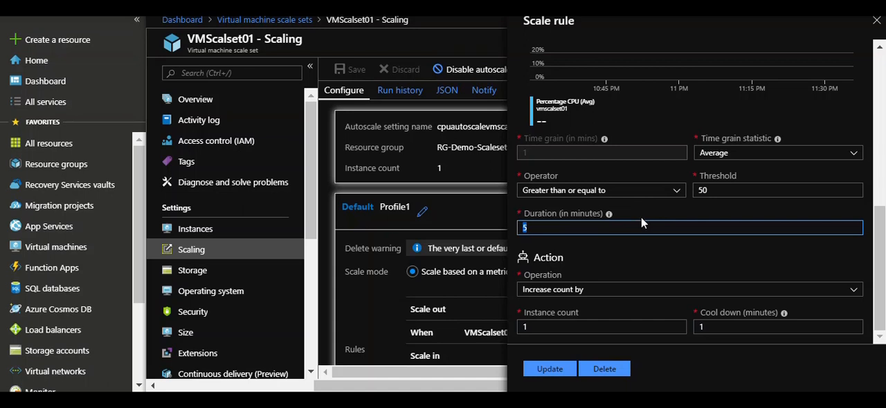
{"action": "mouse_move", "coordinate": [639, 224]}
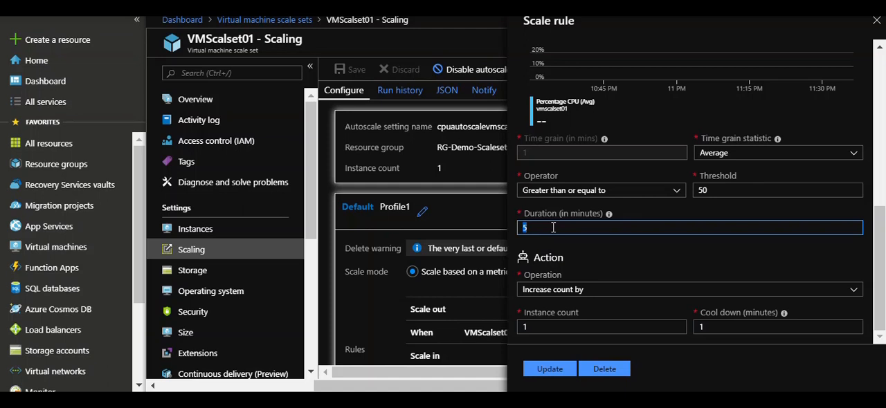
{"action": "mouse_move", "coordinate": [563, 252]}
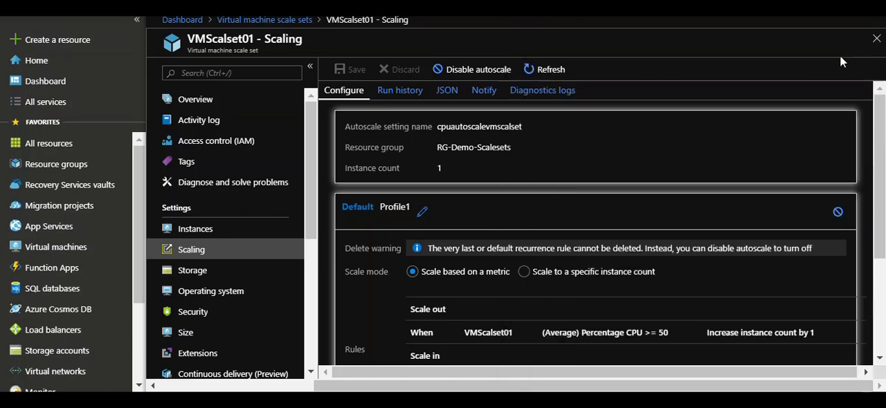
Check the scale-in rule and 1–2 instance limits, then return to the scale sets list.
{"action": "scroll", "scroll_direction": "down", "scroll_amount": 3}
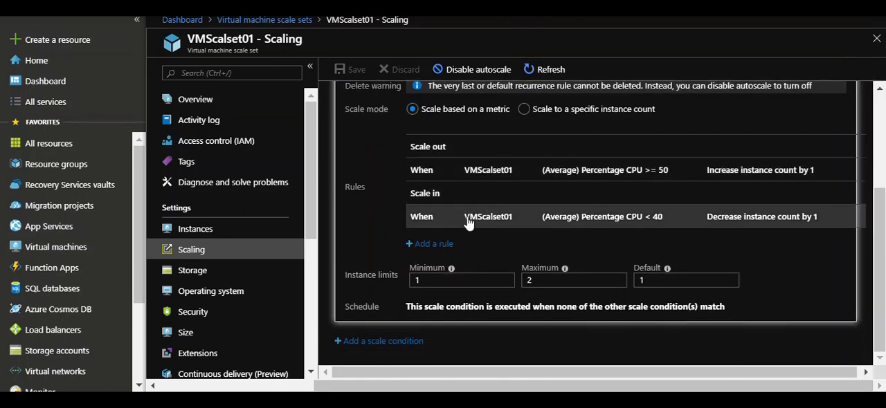
{"action": "mouse_move", "coordinate": [636, 216]}
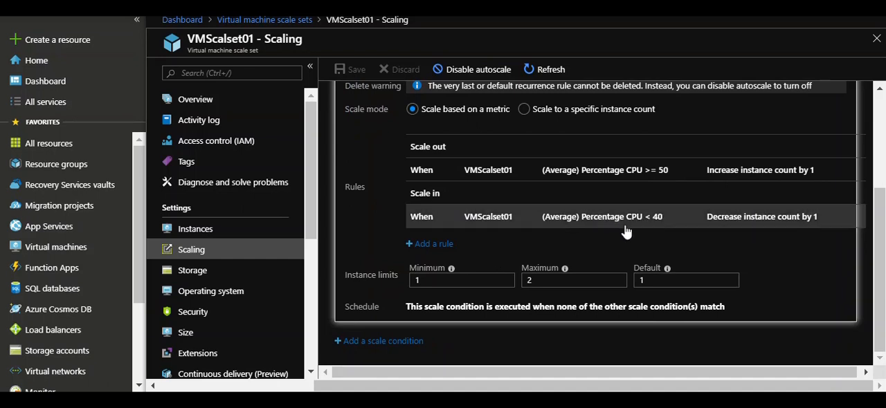
{"action": "mouse_move", "coordinate": [639, 229]}
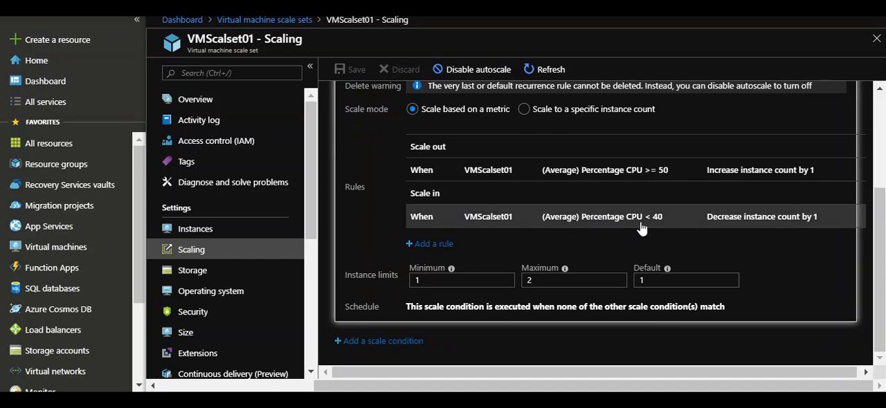
{"action": "mouse_move", "coordinate": [819, 226]}
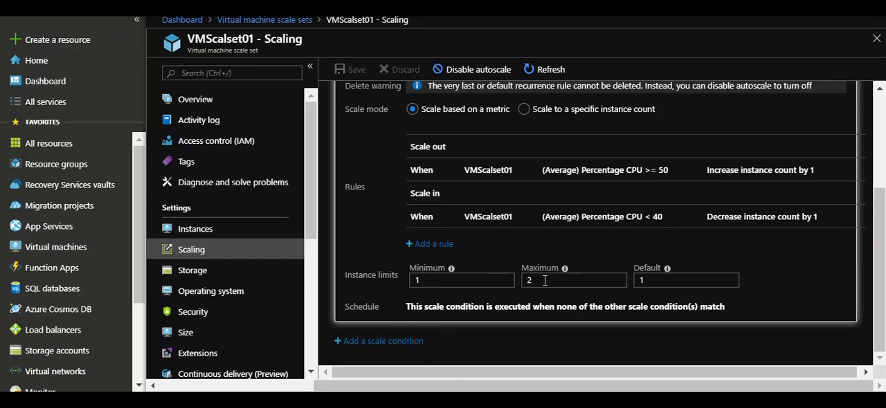
{"action": "mouse_move", "coordinate": [545, 279]}
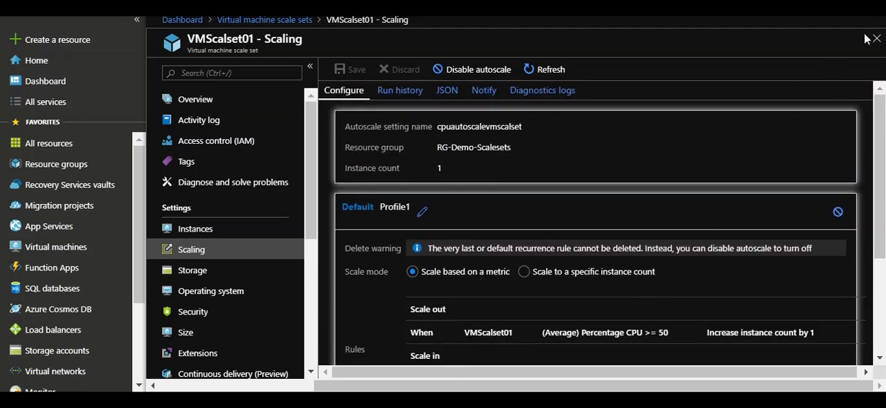
{"action": "left_click", "coordinate": [263, 19]}
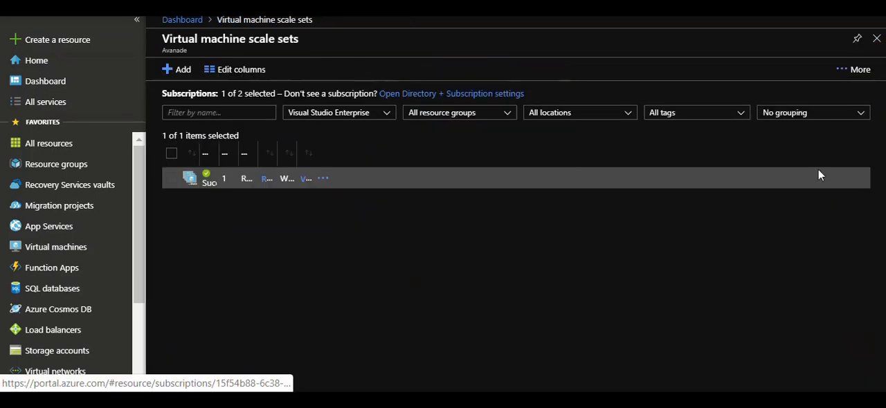
Open running instance VMScalset01_0 (public IP 104.46.39.78) from VMScalset01's Instances list.
{"action": "left_click", "coordinate": [214, 179]}
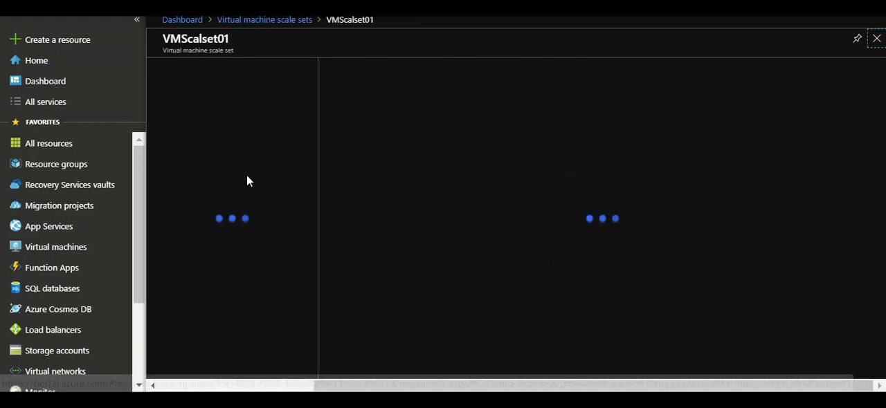
{"action": "left_click", "coordinate": [195, 228]}
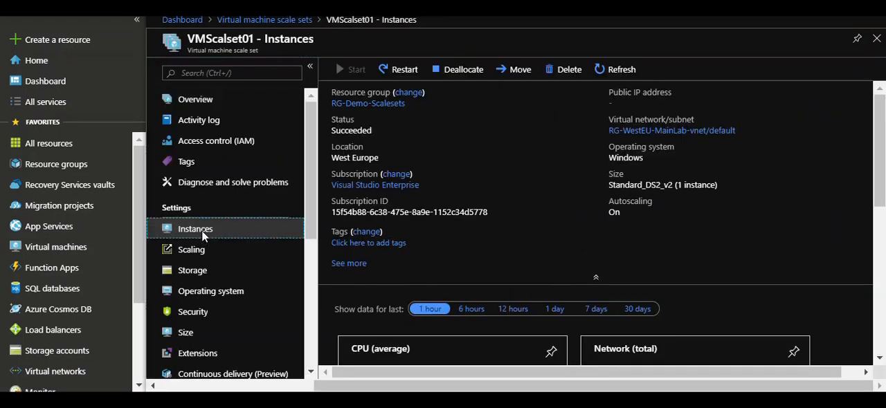
{"action": "left_click", "coordinate": [195, 228]}
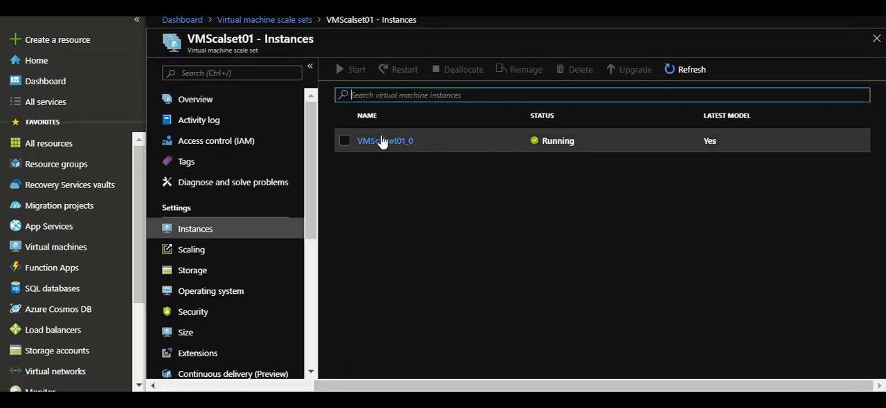
{"action": "mouse_move", "coordinate": [254, 229]}
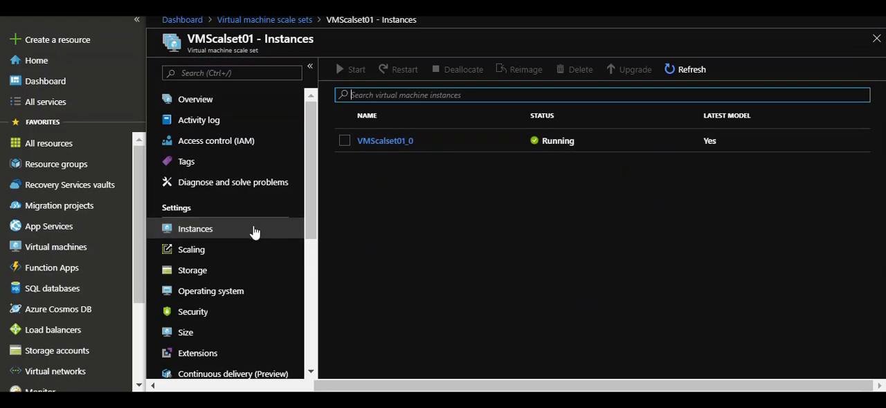
{"action": "left_click", "coordinate": [385, 141]}
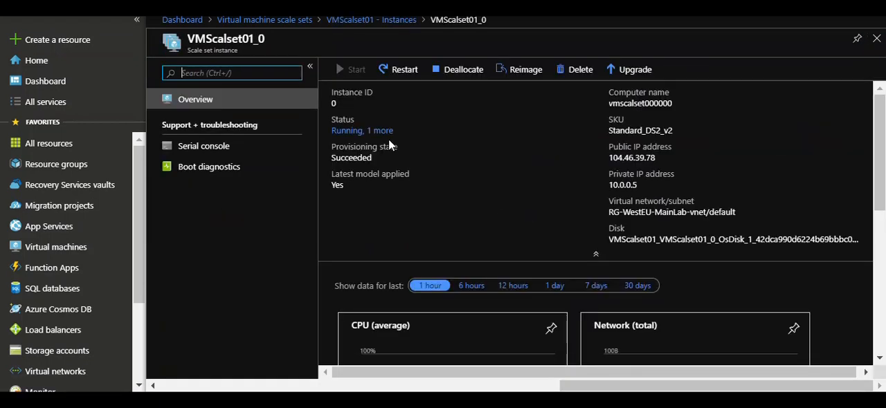
Sign in over Remote Desktop to 104.46.39.78 as user 'kari', reaching the Server Manager dashboard.
{"action": "double_click", "coordinate": [631, 157]}
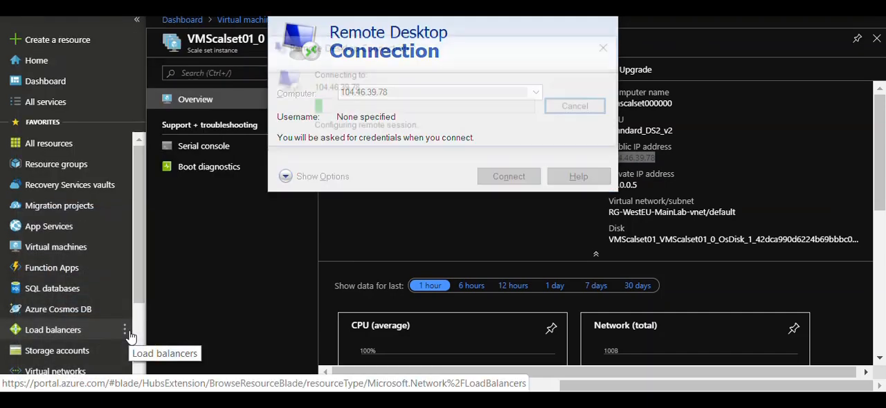
{"action": "left_click", "coordinate": [507, 175]}
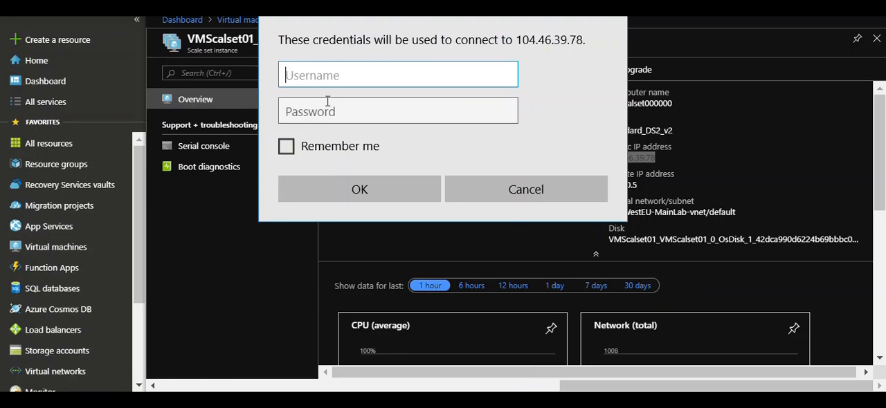
{"action": "type", "text": "karim"}
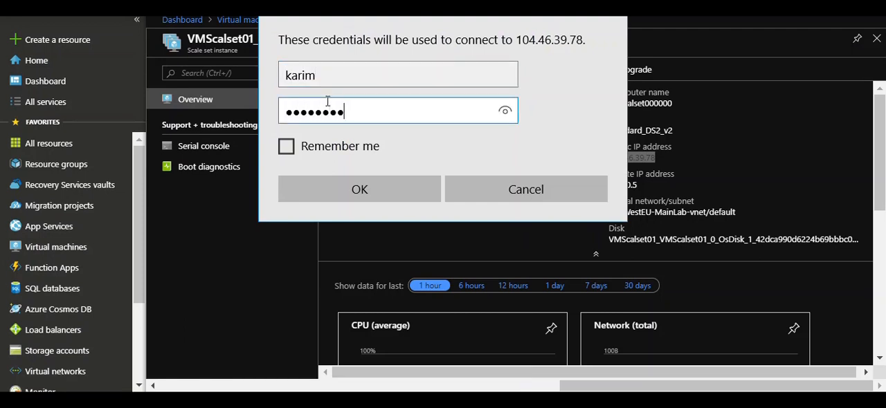
{"action": "left_click", "coordinate": [360, 188]}
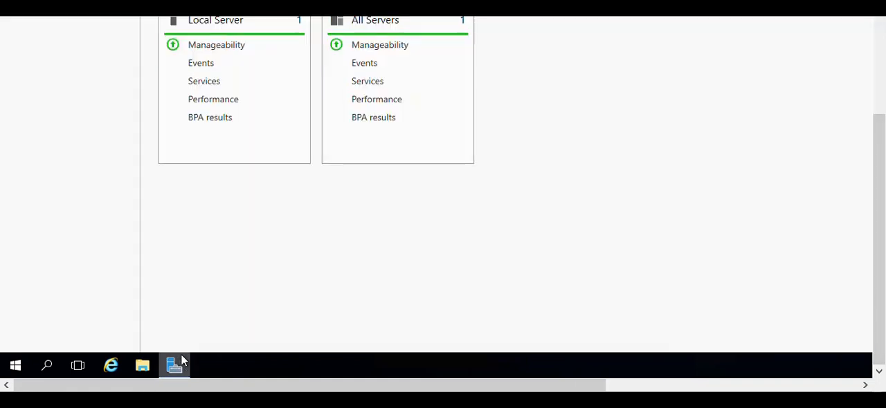
Launch CPU Stress on the remote desktop, move it aside and bring up Task Manager from the taskbar.
{"action": "left_click", "coordinate": [175, 365]}
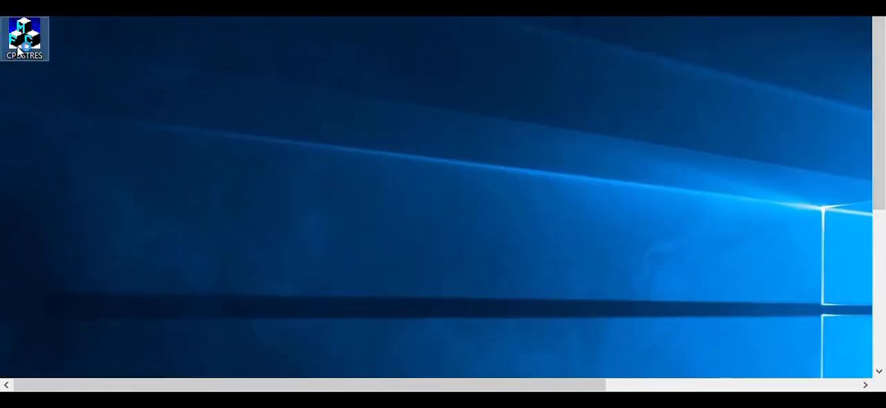
{"action": "double_click", "coordinate": [25, 39]}
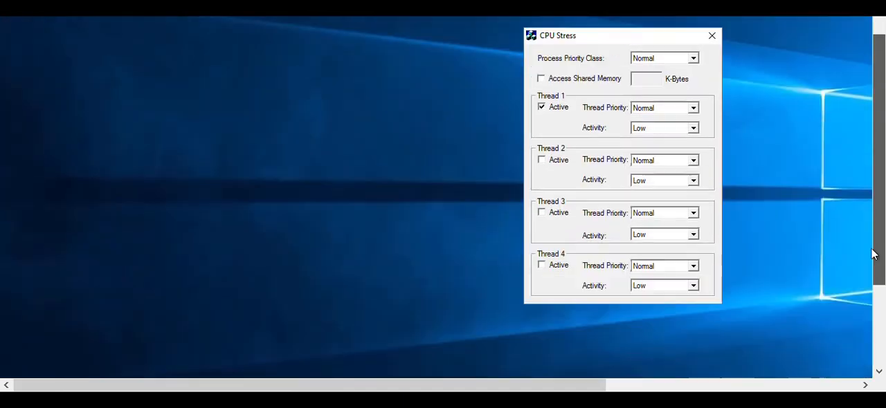
{"action": "left_click_drag", "start_coordinate": [556, 36], "coordinate": [556, 58]}
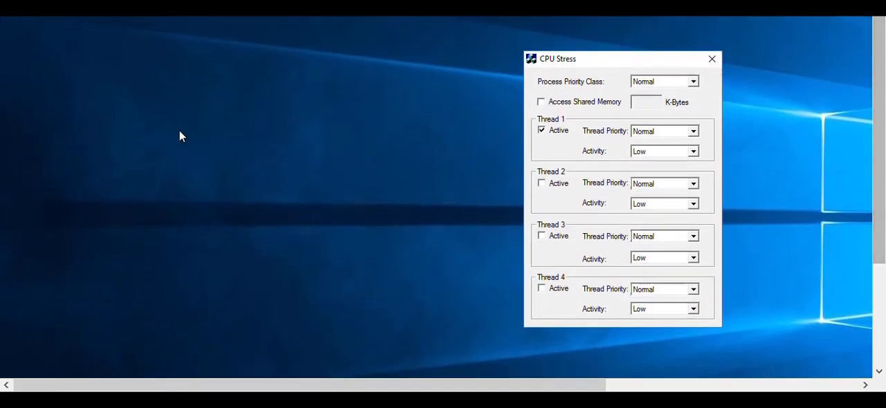
{"action": "right_click", "coordinate": [183, 136]}
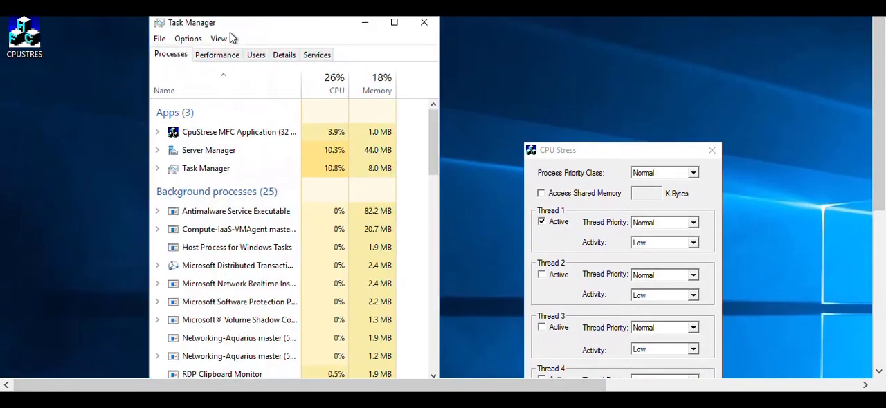
Show Task Manager's CPU performance graph and run Thread 1 at Medium activity with Highest priority.
{"action": "left_click", "coordinate": [216, 55]}
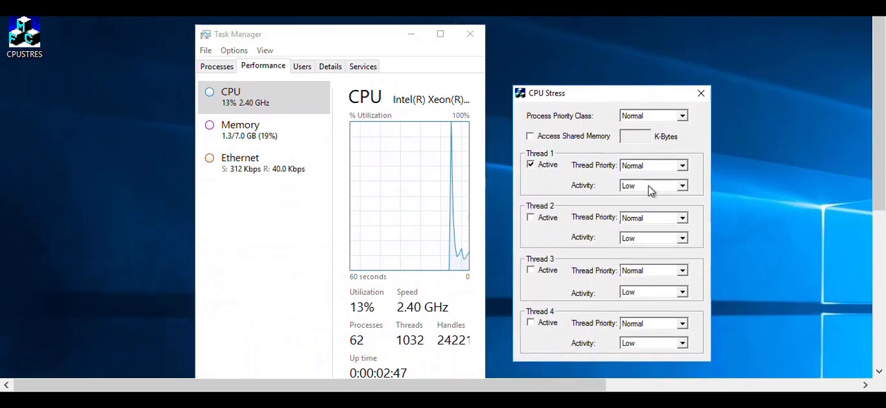
{"action": "left_click", "coordinate": [650, 186]}
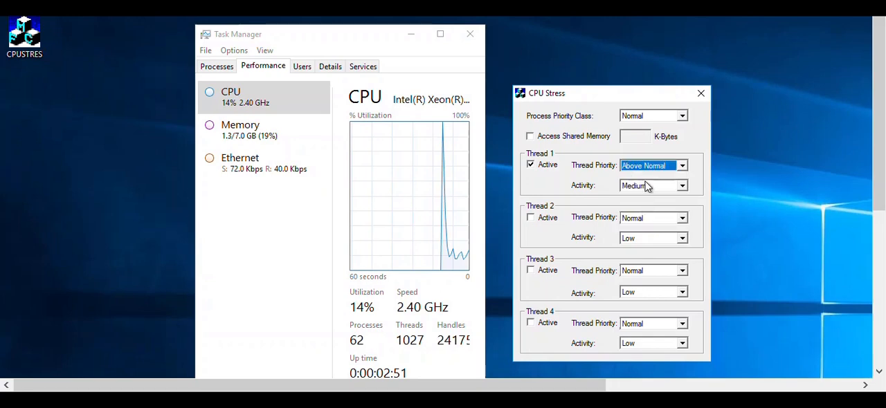
{"action": "left_click", "coordinate": [651, 166]}
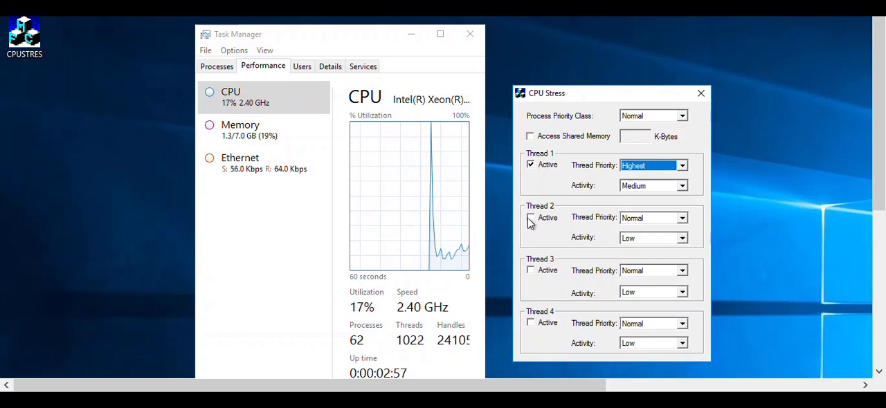
Activate Thread 2 and raise its activity to Maximum.
{"action": "left_click", "coordinate": [531, 217]}
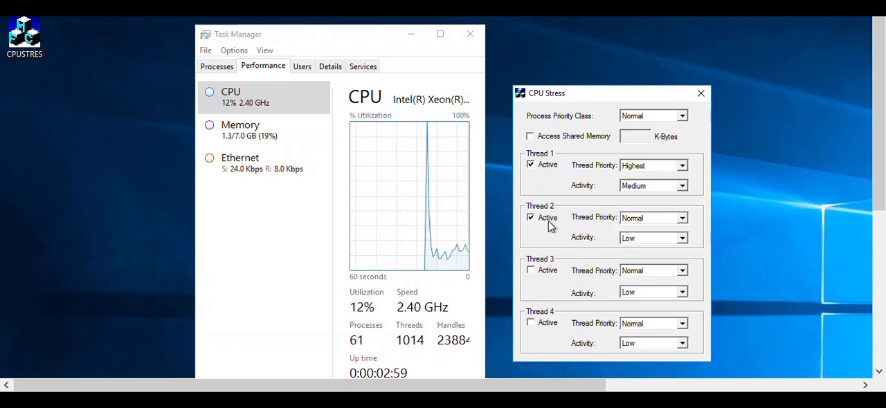
{"action": "left_click", "coordinate": [681, 217]}
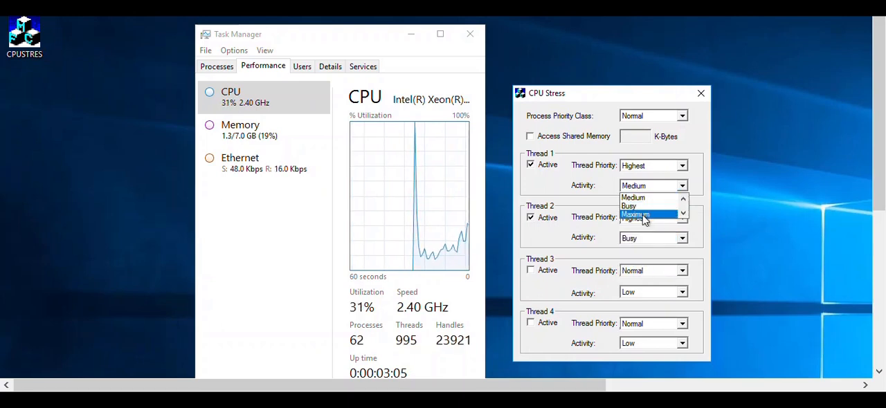
{"action": "left_click", "coordinate": [628, 206]}
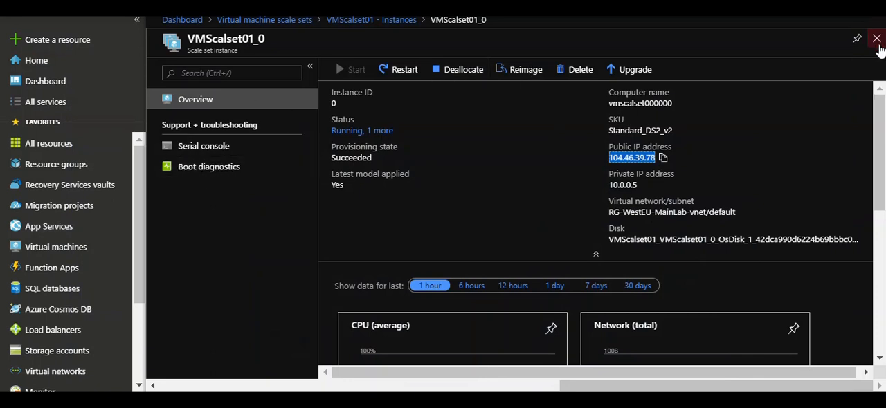
Close the instance blade and refresh VMScalset01's Instances list until VMScalset01_4 and _5 appear, then return to its overview.
{"action": "left_click", "coordinate": [876, 39]}
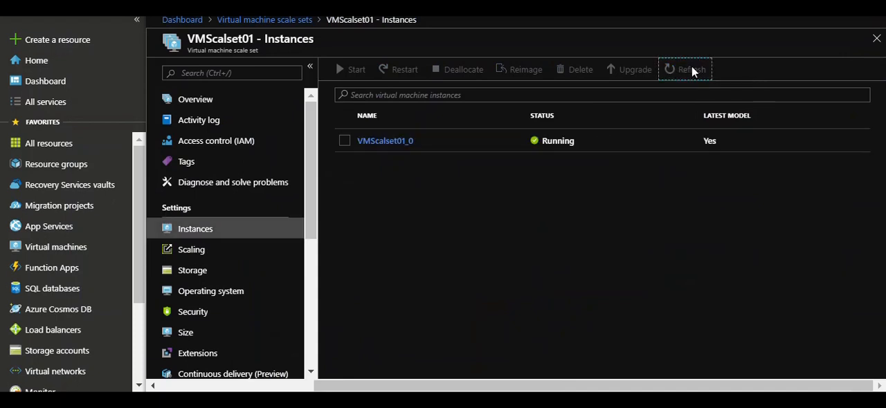
{"action": "left_click", "coordinate": [692, 69]}
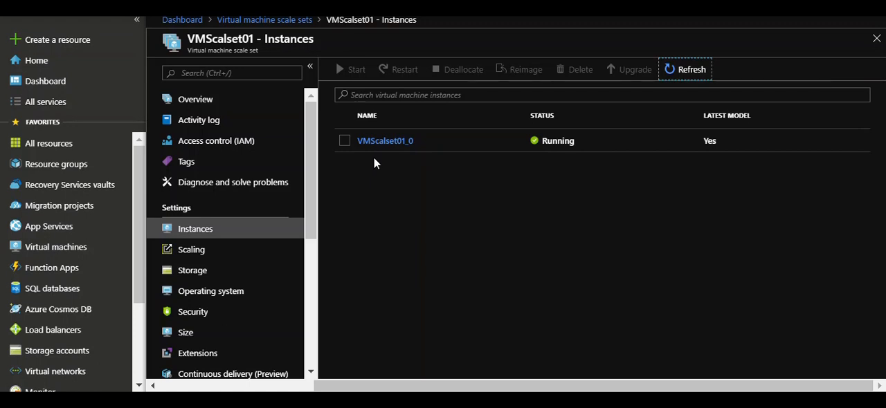
{"action": "mouse_move", "coordinate": [459, 227]}
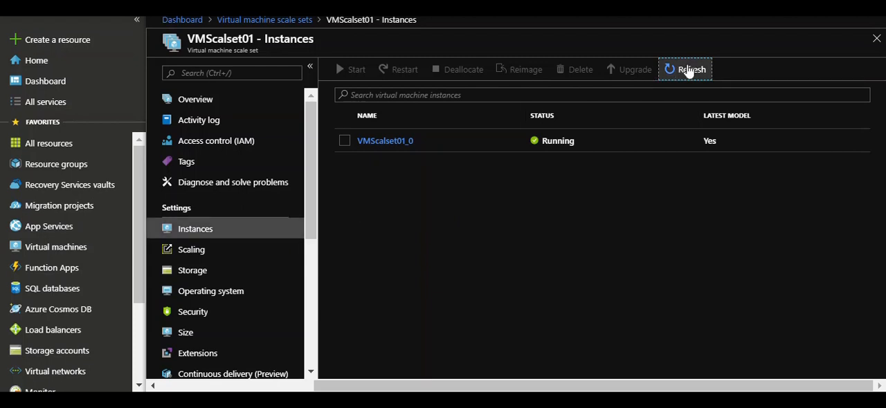
{"action": "left_click", "coordinate": [684, 69]}
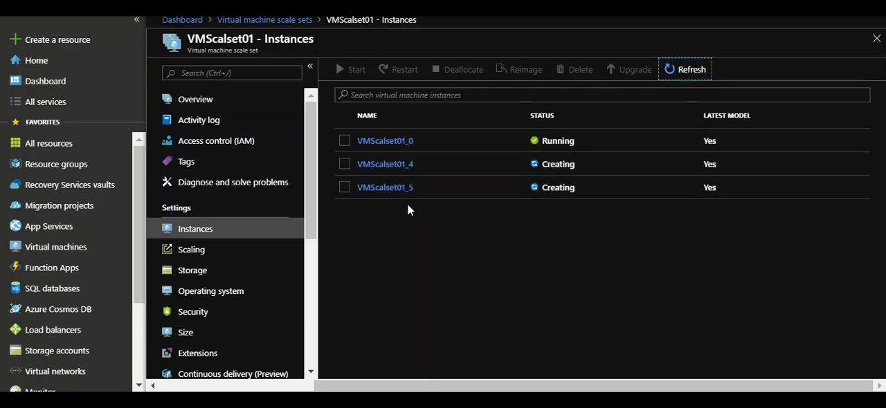
{"action": "mouse_move", "coordinate": [387, 219]}
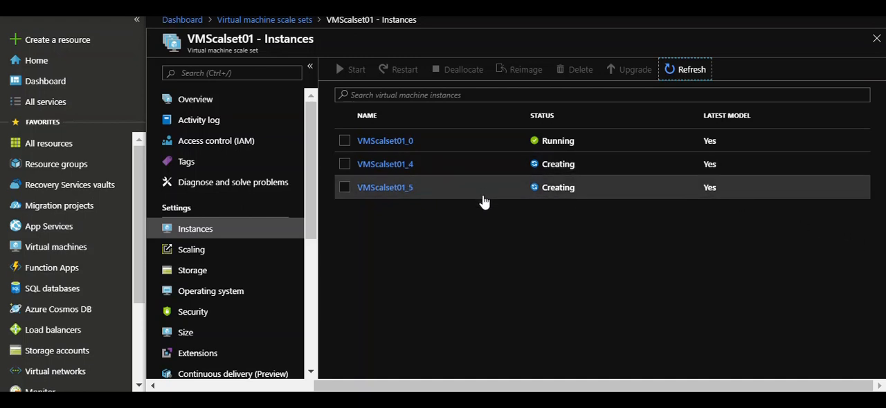
{"action": "mouse_move", "coordinate": [594, 187]}
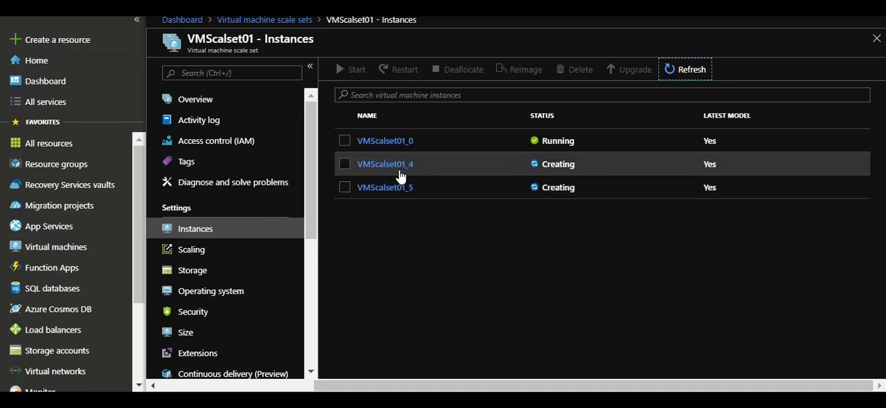
{"action": "mouse_move", "coordinate": [384, 141]}
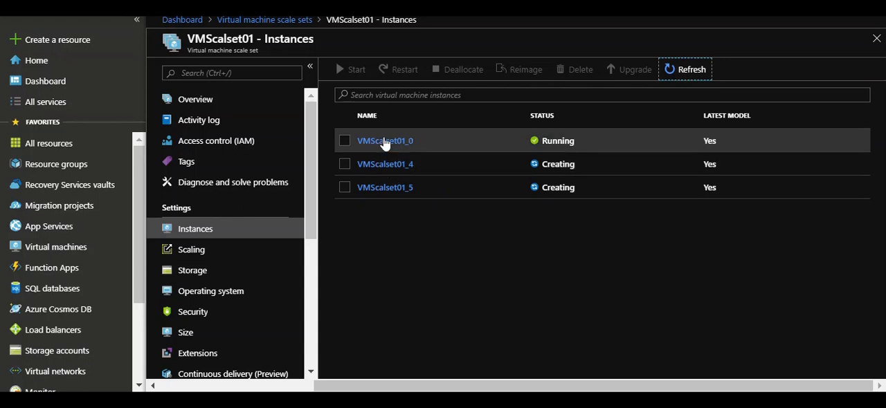
{"action": "mouse_move", "coordinate": [532, 183]}
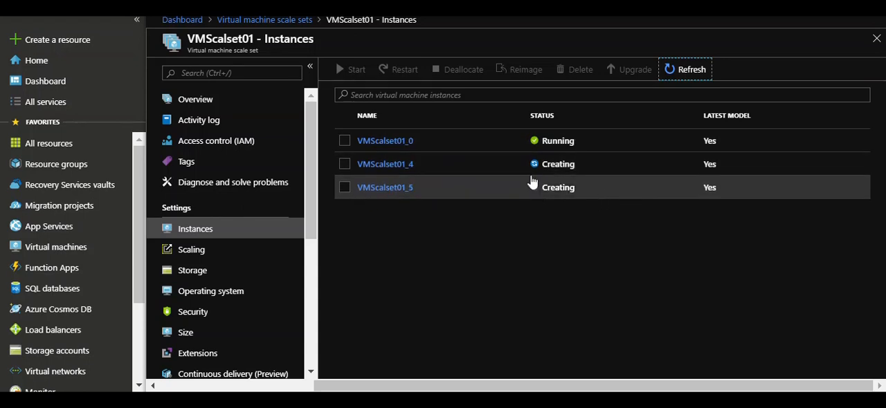
{"action": "mouse_move", "coordinate": [572, 222]}
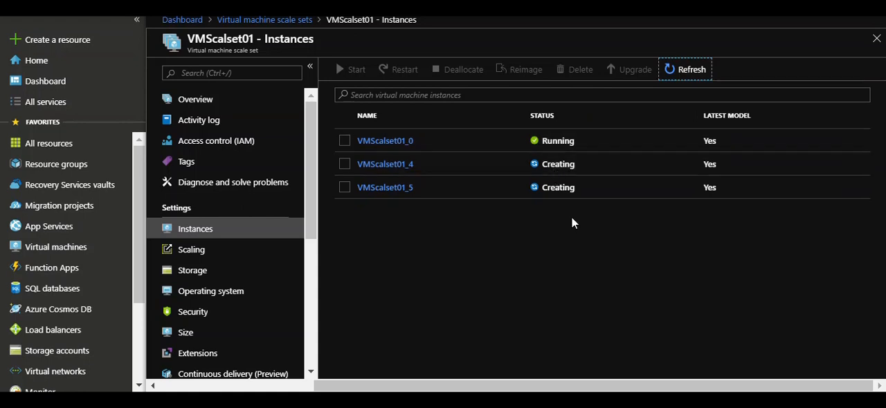
{"action": "mouse_move", "coordinate": [360, 163]}
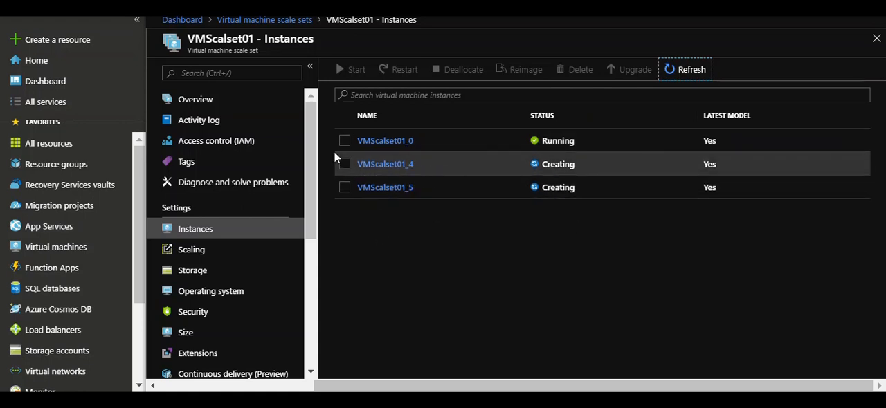
{"action": "mouse_move", "coordinate": [454, 169]}
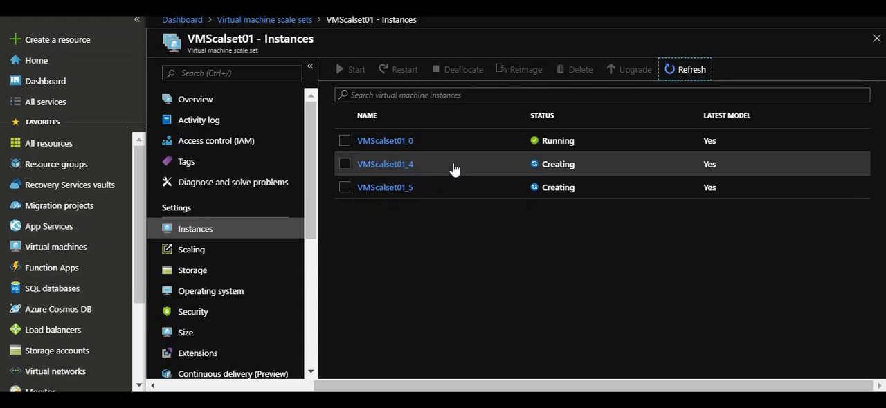
{"action": "mouse_move", "coordinate": [442, 161]}
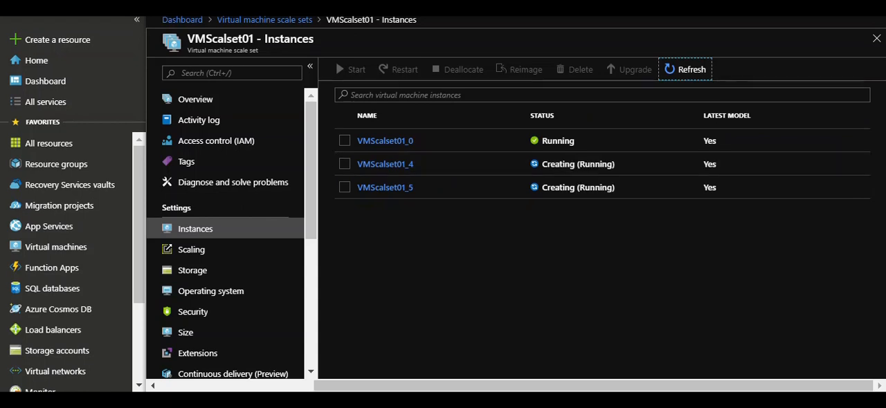
{"action": "left_click", "coordinate": [195, 99]}
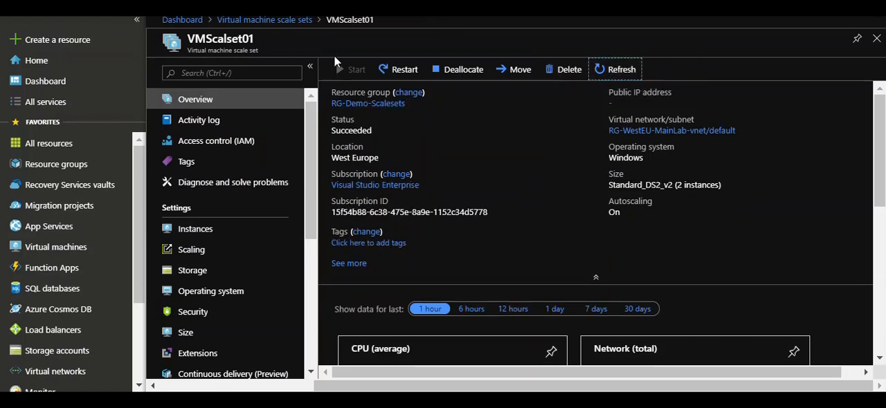
{"action": "mouse_move", "coordinate": [191, 249]}
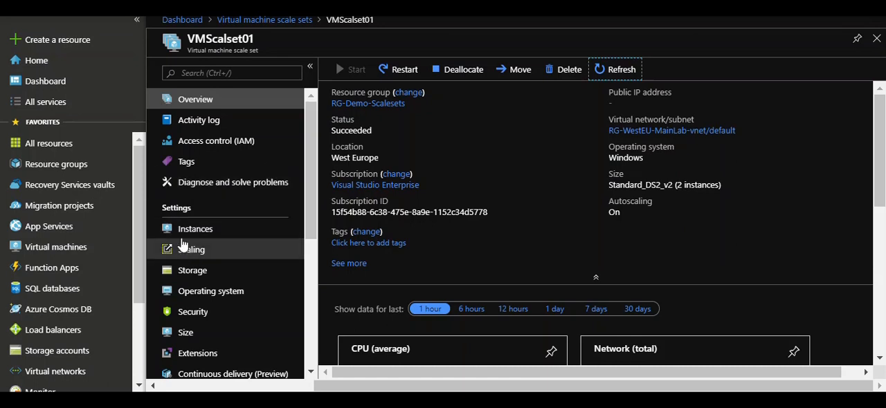
Refresh VMScalset01's Instances list, showing VMScalset01_0 running and VMScalset01_4 updating.
{"action": "left_click", "coordinate": [195, 229]}
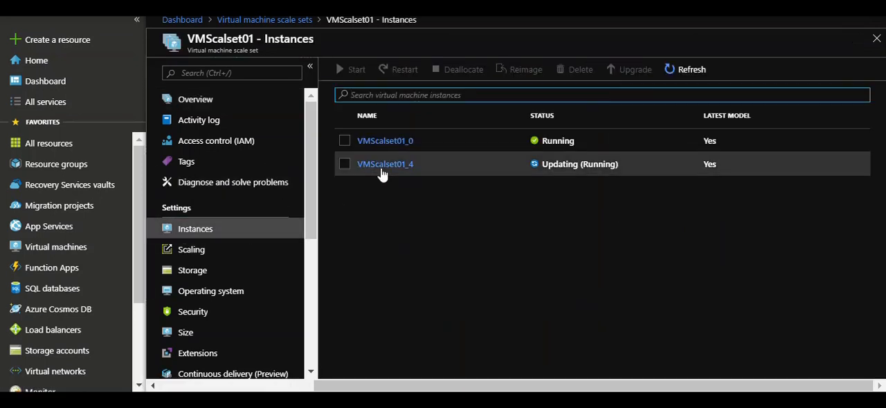
{"action": "mouse_move", "coordinate": [412, 169]}
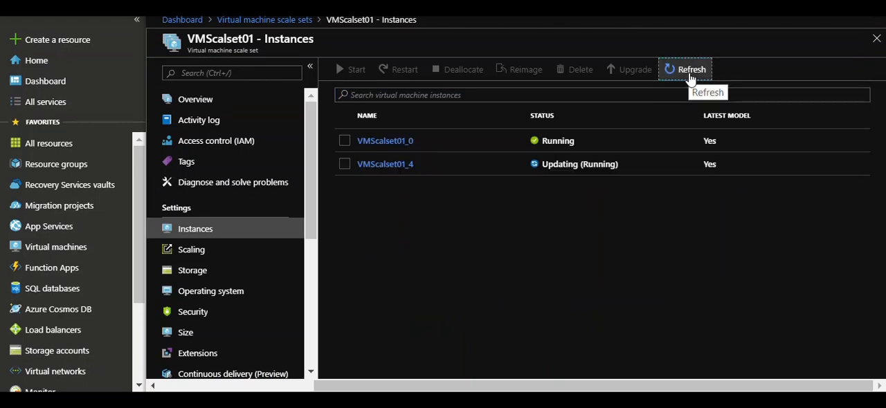
{"action": "mouse_move", "coordinate": [578, 181]}
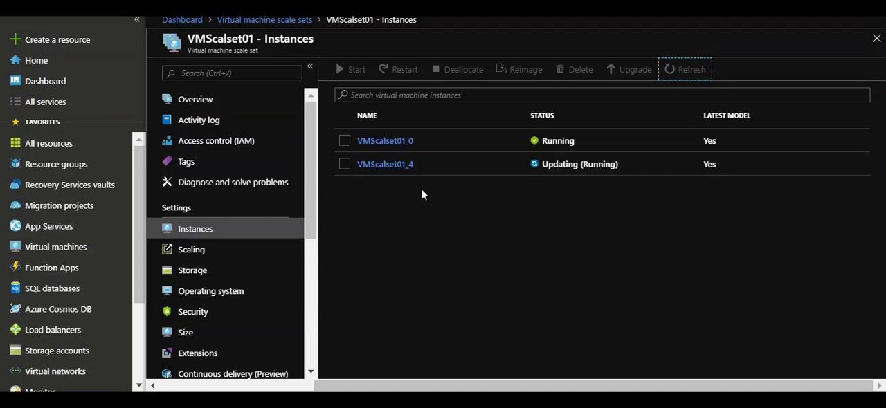
{"action": "left_click", "coordinate": [692, 69]}
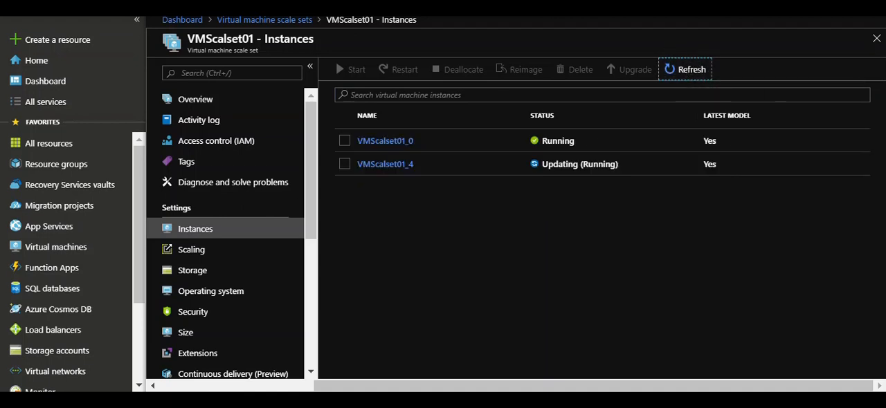